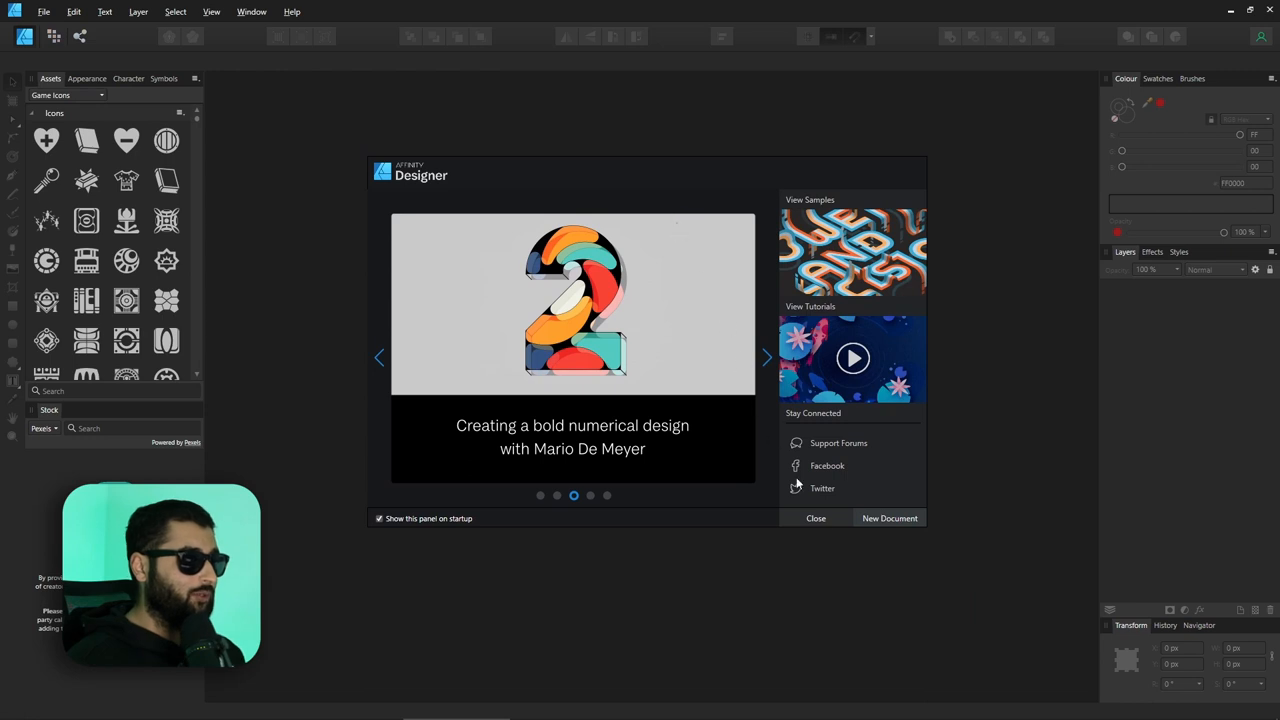
Step: Glance at the File menu, advance the welcome slides, and create a new blank document
{"action": "left_click", "coordinate": [44, 11]}
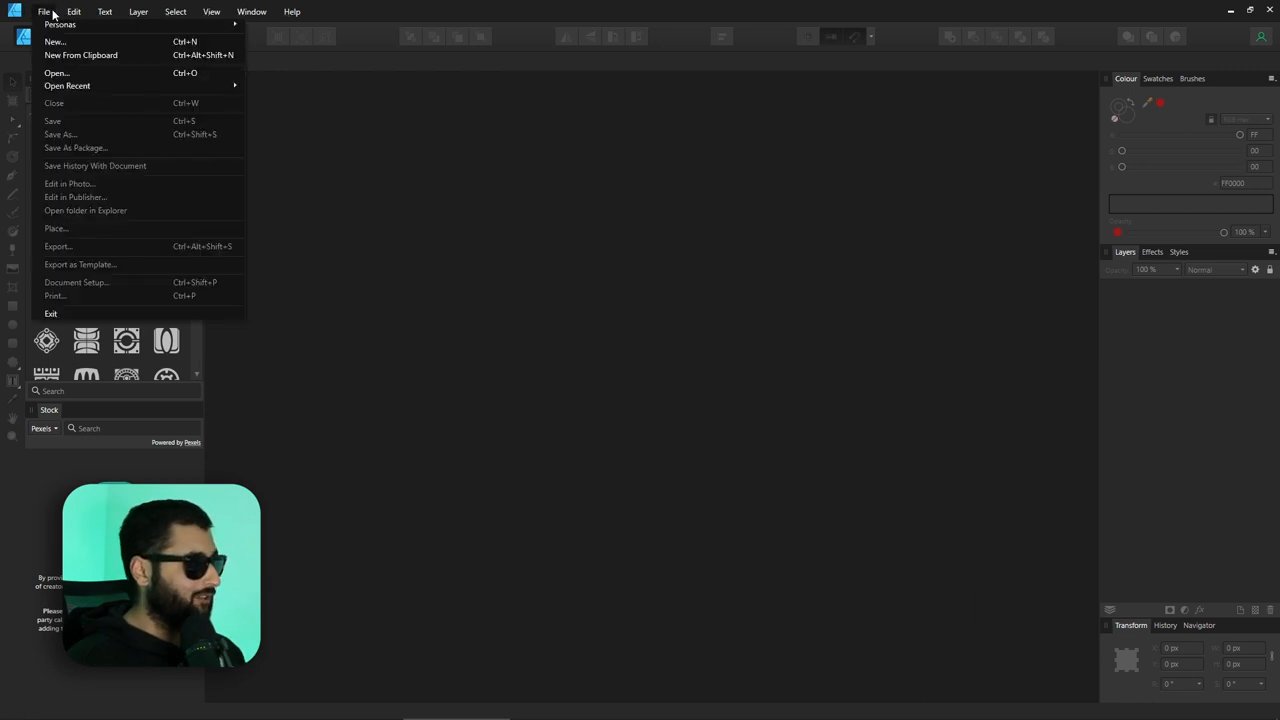
{"action": "left_click", "coordinate": [54, 41]}
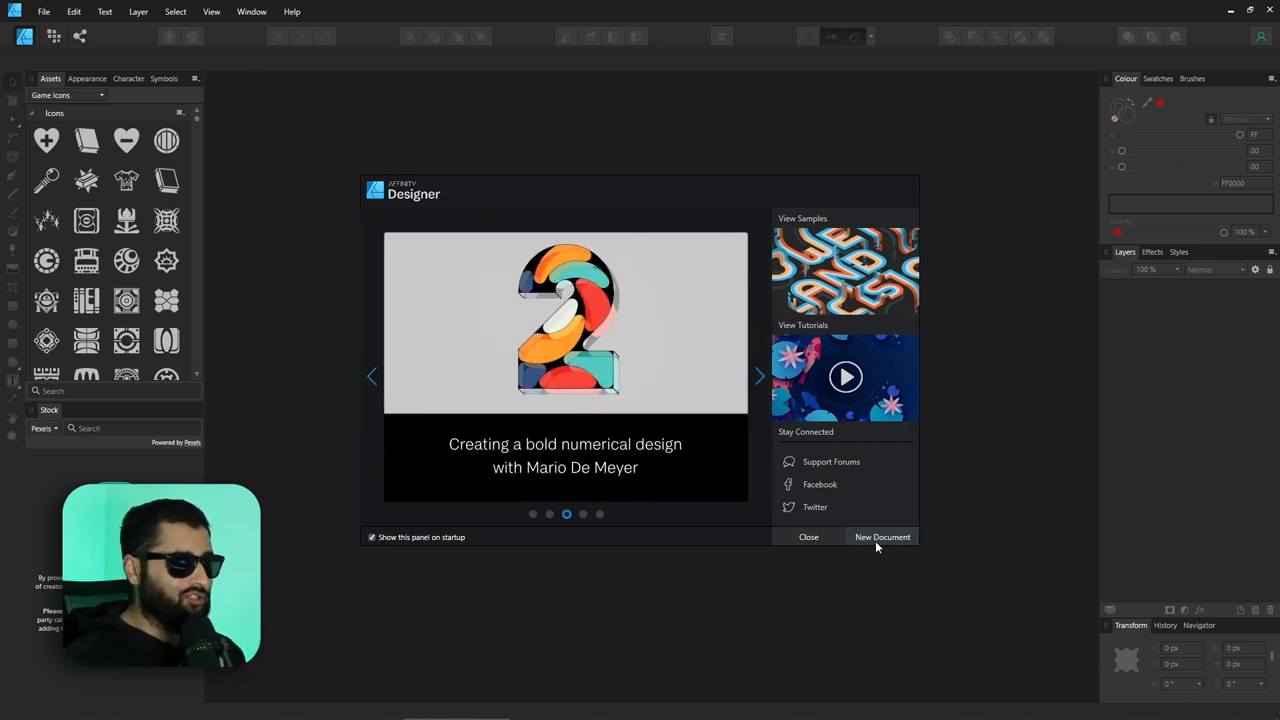
{"action": "mouse_move", "coordinate": [882, 537]}
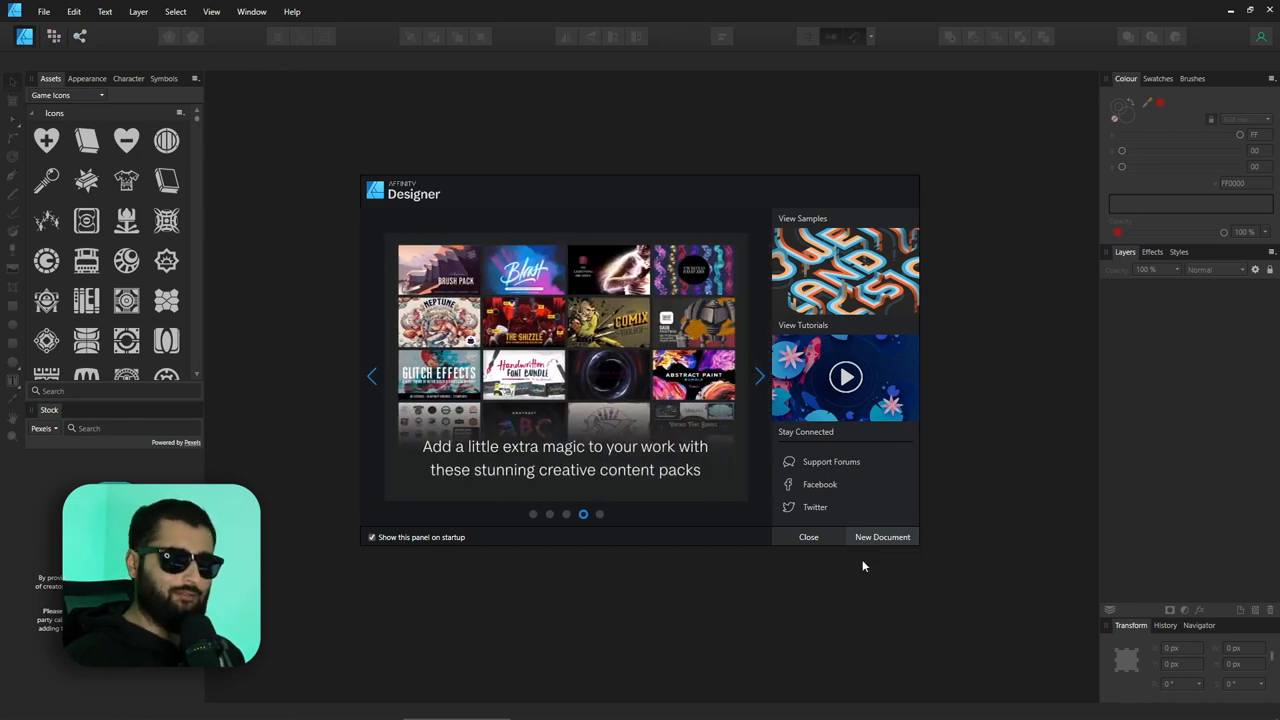
{"action": "mouse_move", "coordinate": [882, 537]}
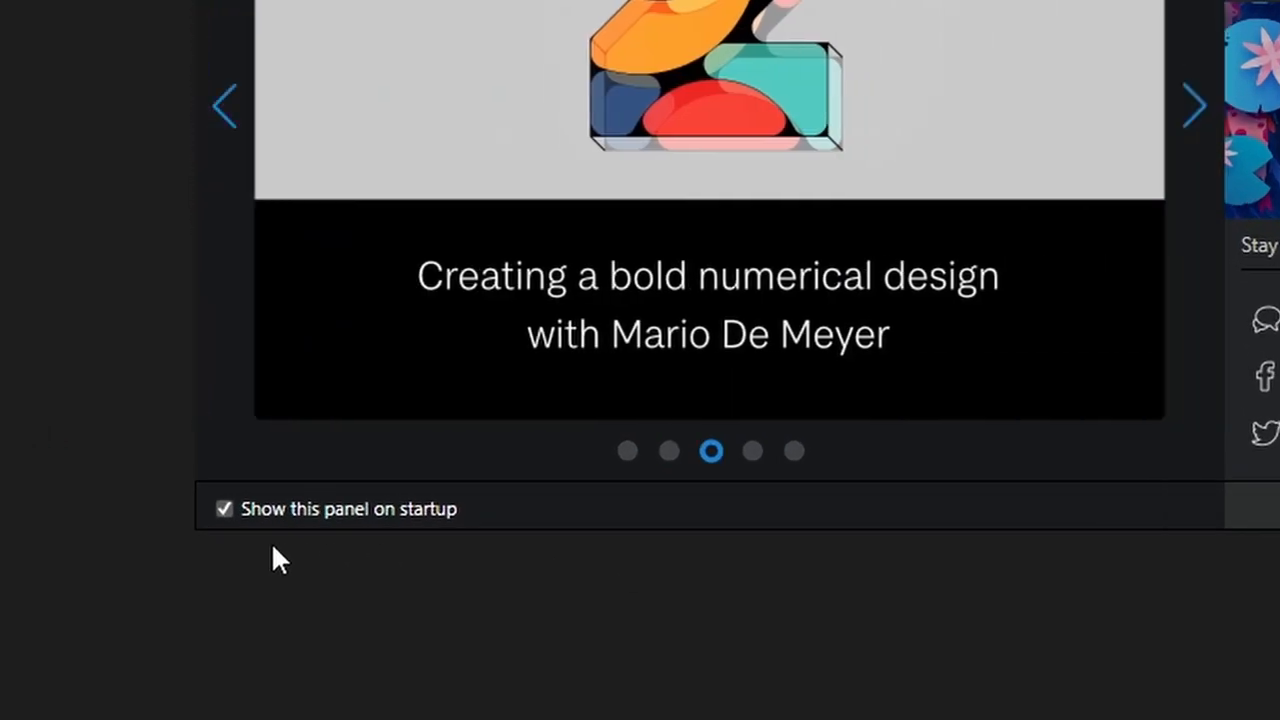
{"action": "mouse_move", "coordinate": [393, 545]}
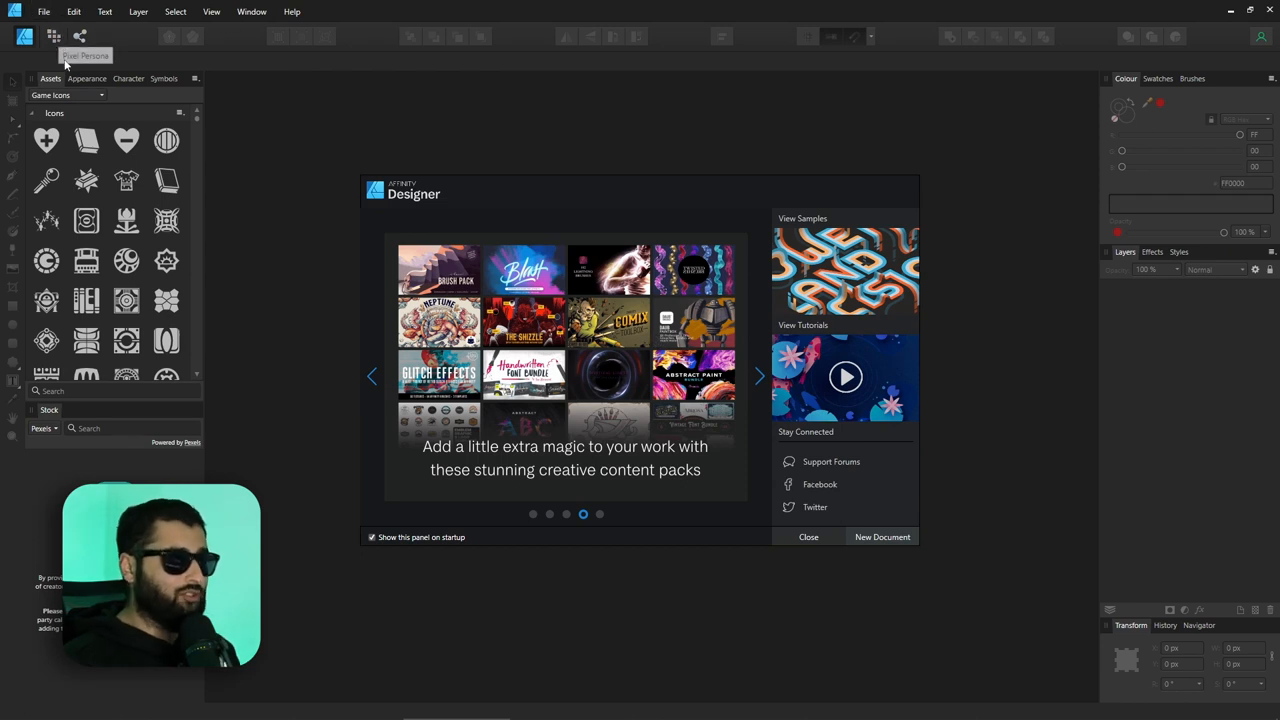
{"action": "left_click", "coordinate": [759, 376]}
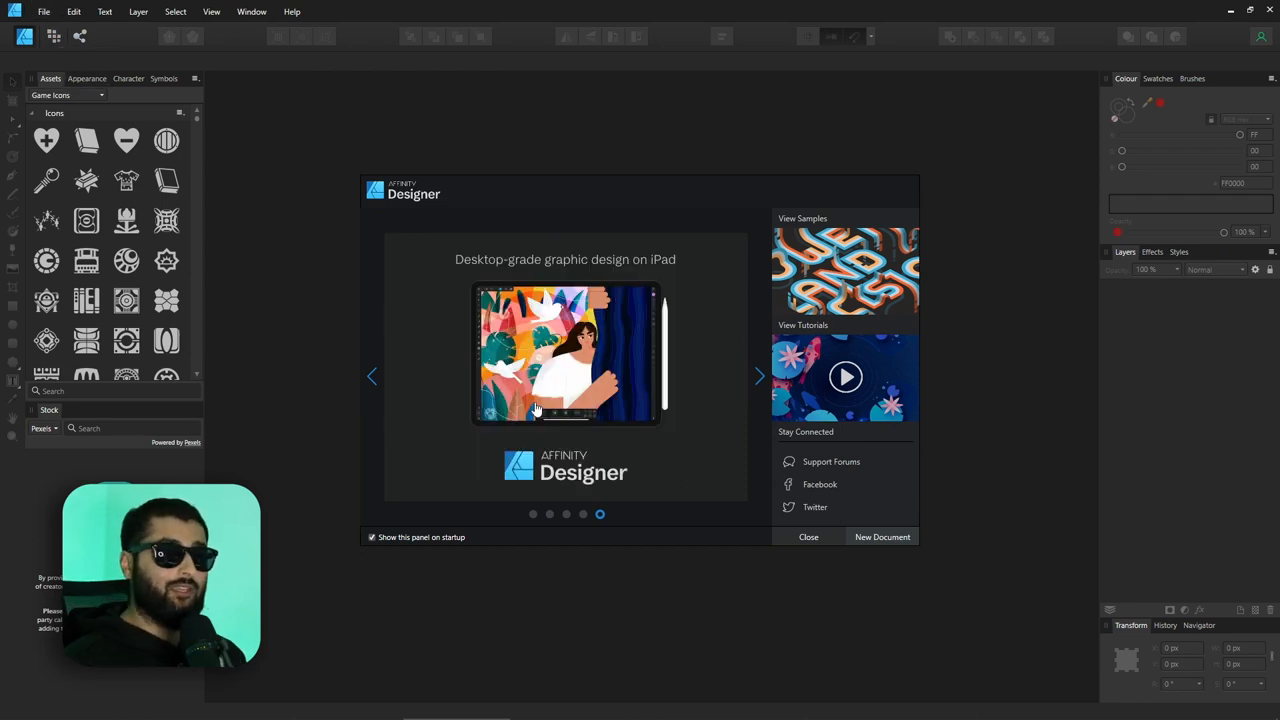
{"action": "mouse_move", "coordinate": [895, 557]}
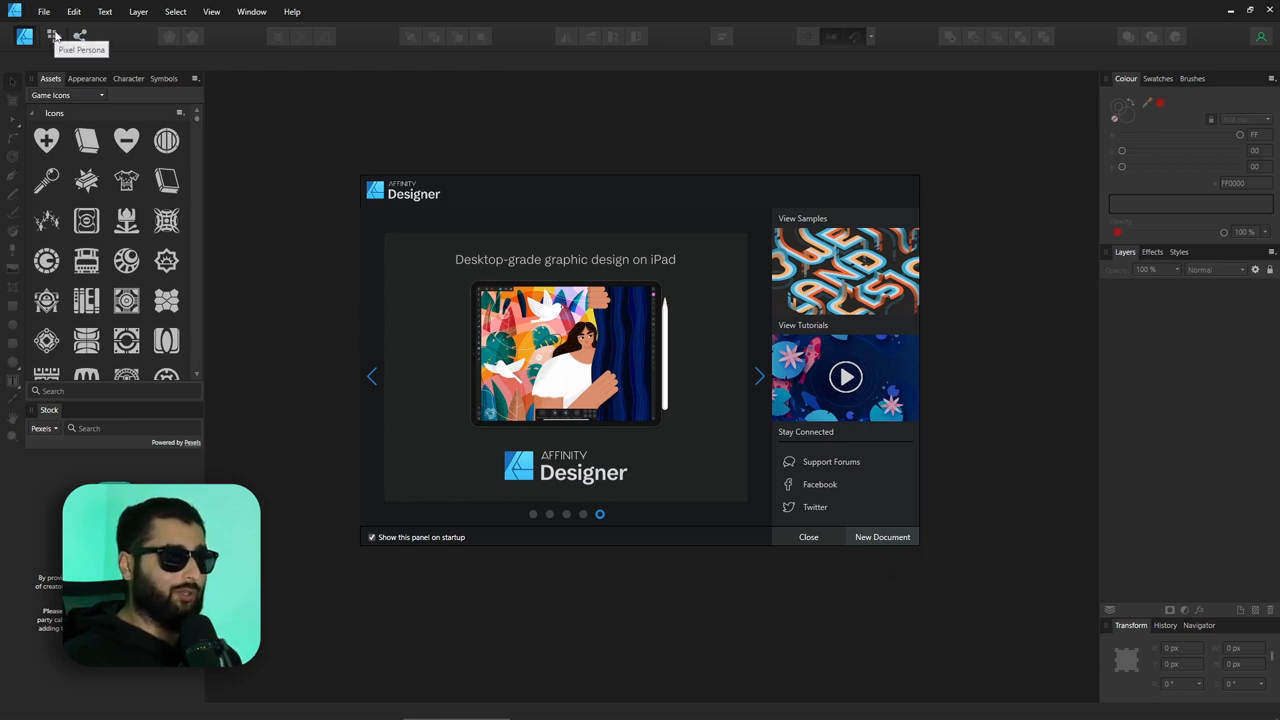
{"action": "left_click", "coordinate": [881, 537]}
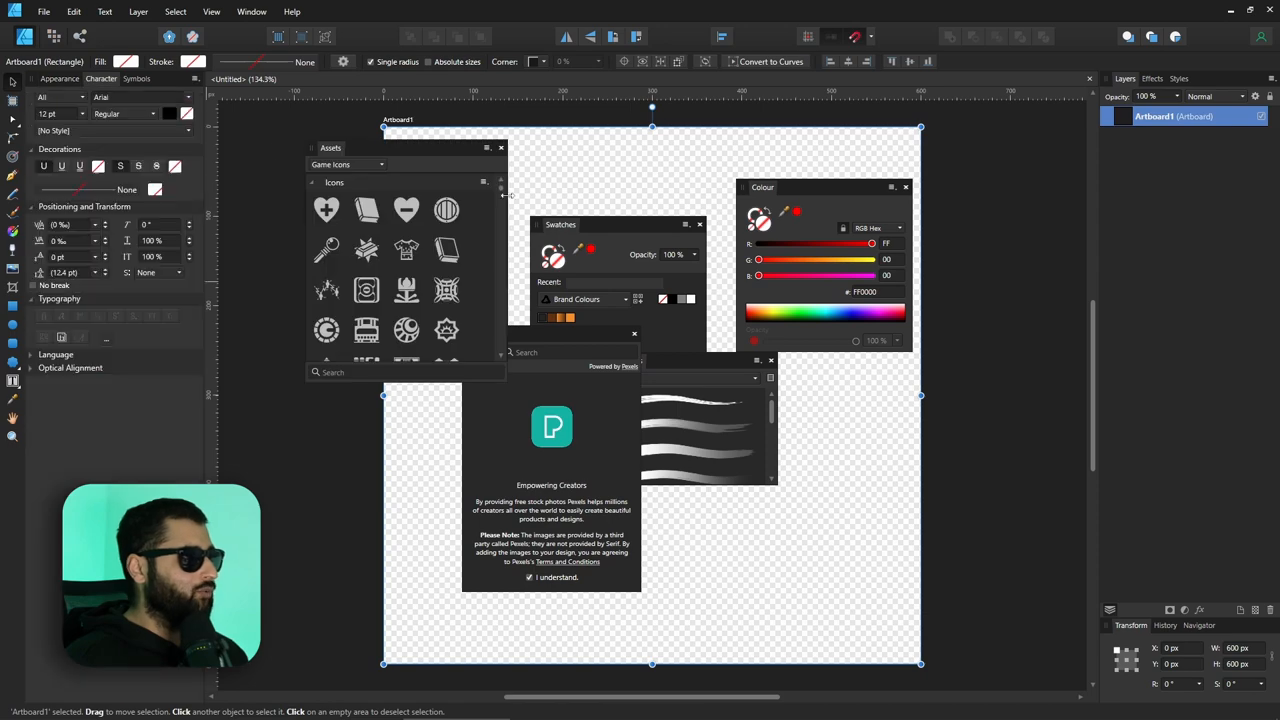
{"action": "mouse_move", "coordinate": [795, 179]}
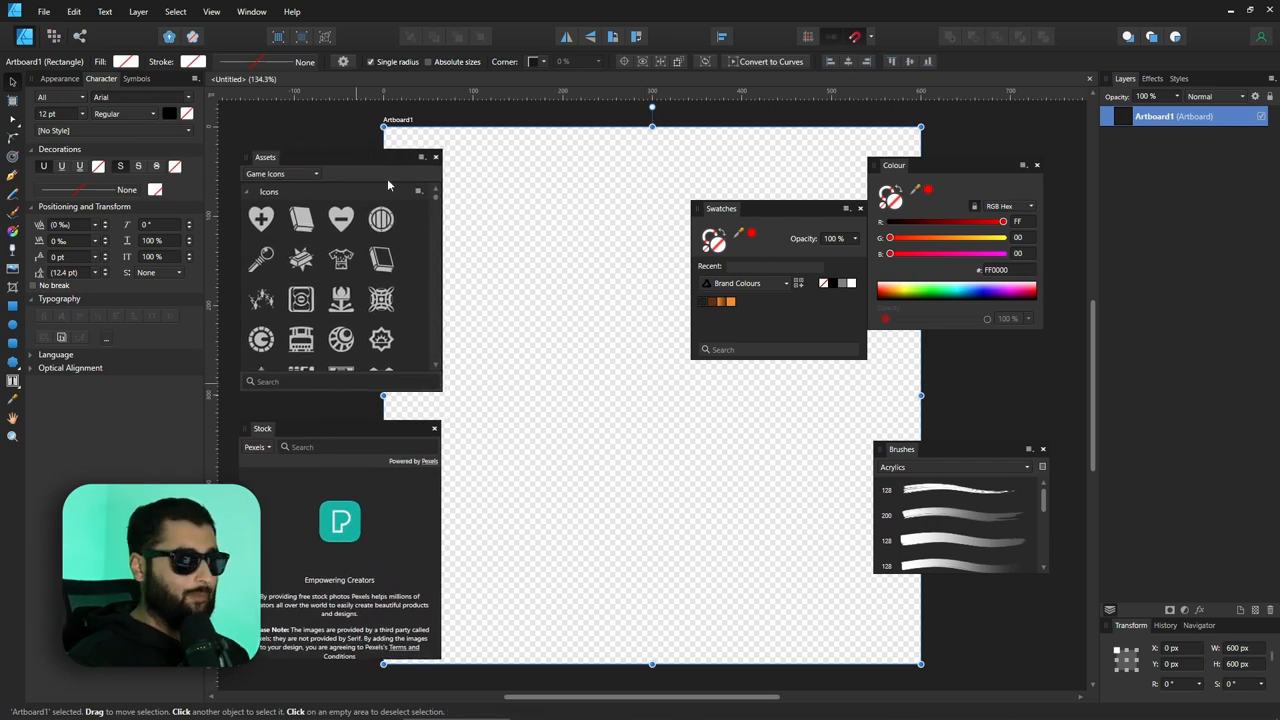
{"action": "mouse_move", "coordinate": [650, 228]}
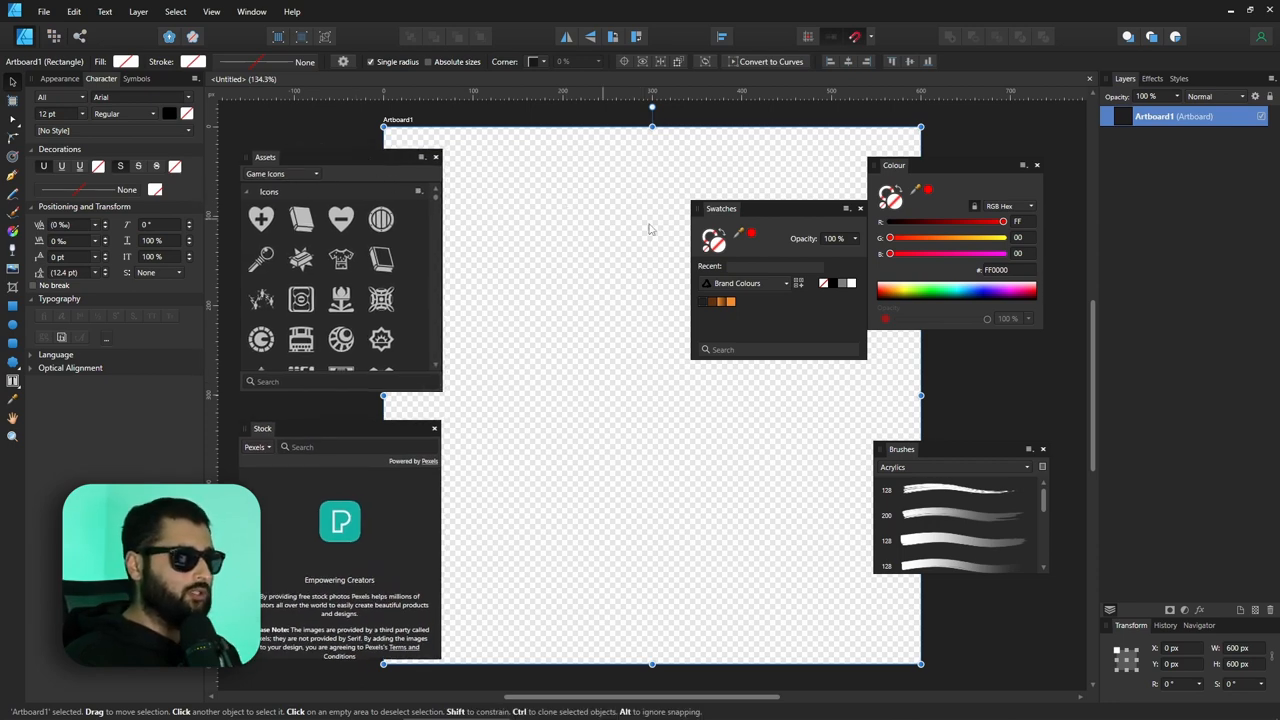
{"action": "mouse_move", "coordinate": [908, 175]}
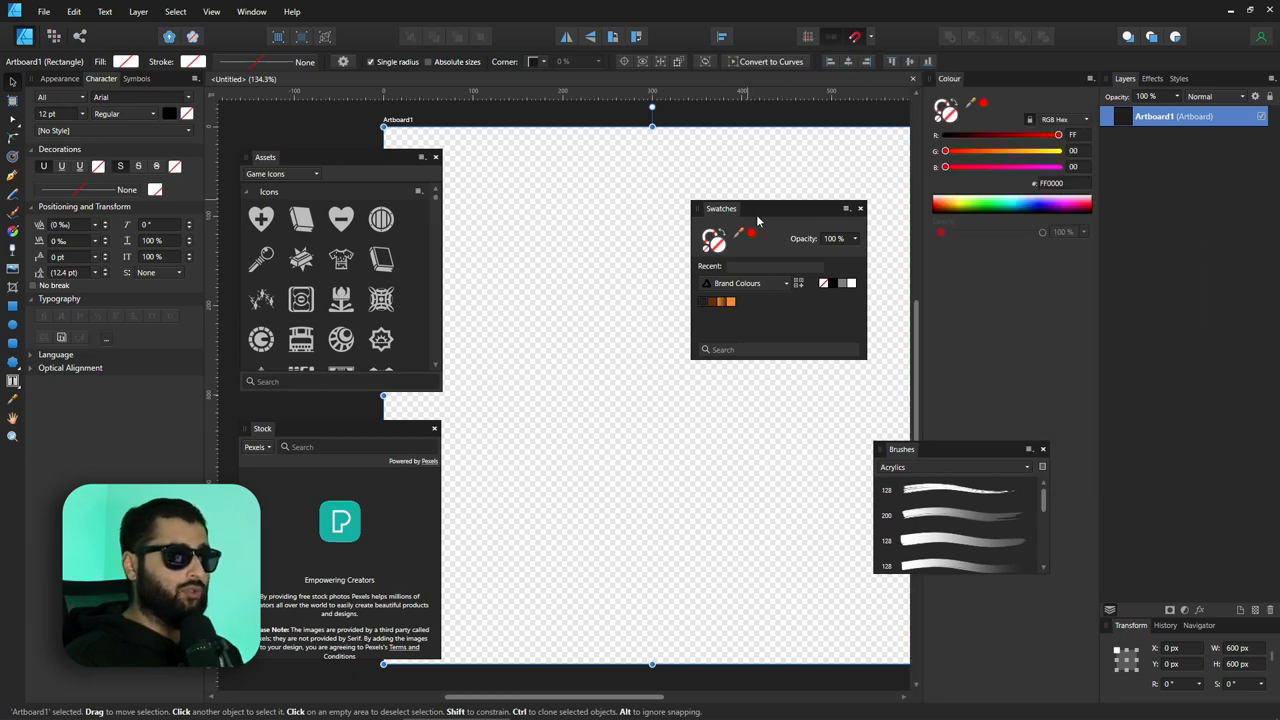
{"action": "mouse_move", "coordinate": [758, 228]}
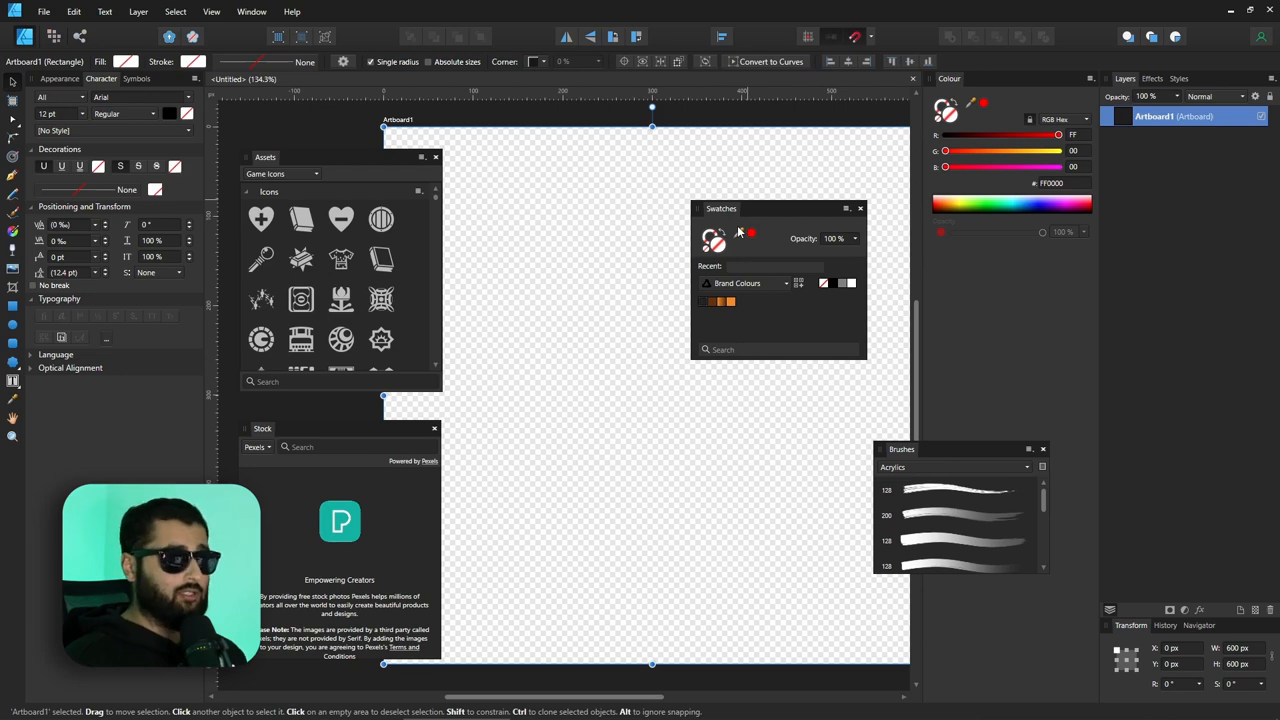
{"action": "mouse_move", "coordinate": [735, 233]}
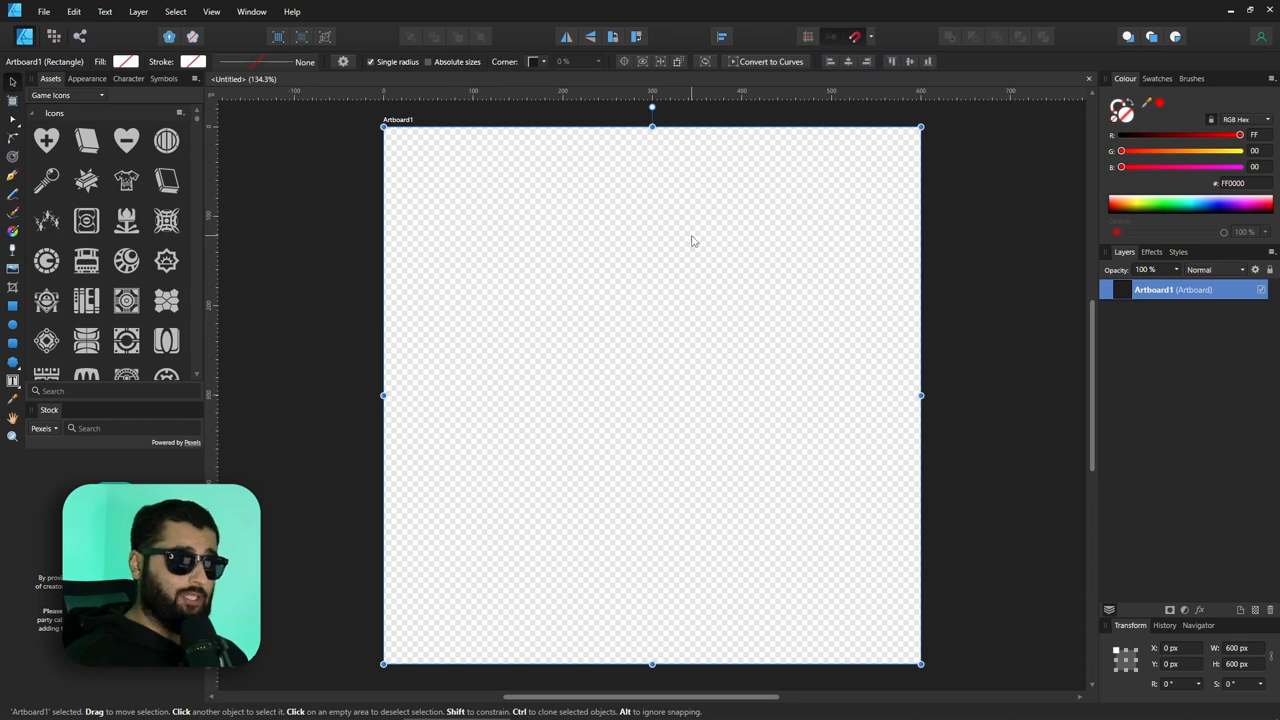
{"action": "left_click", "coordinate": [211, 11]}
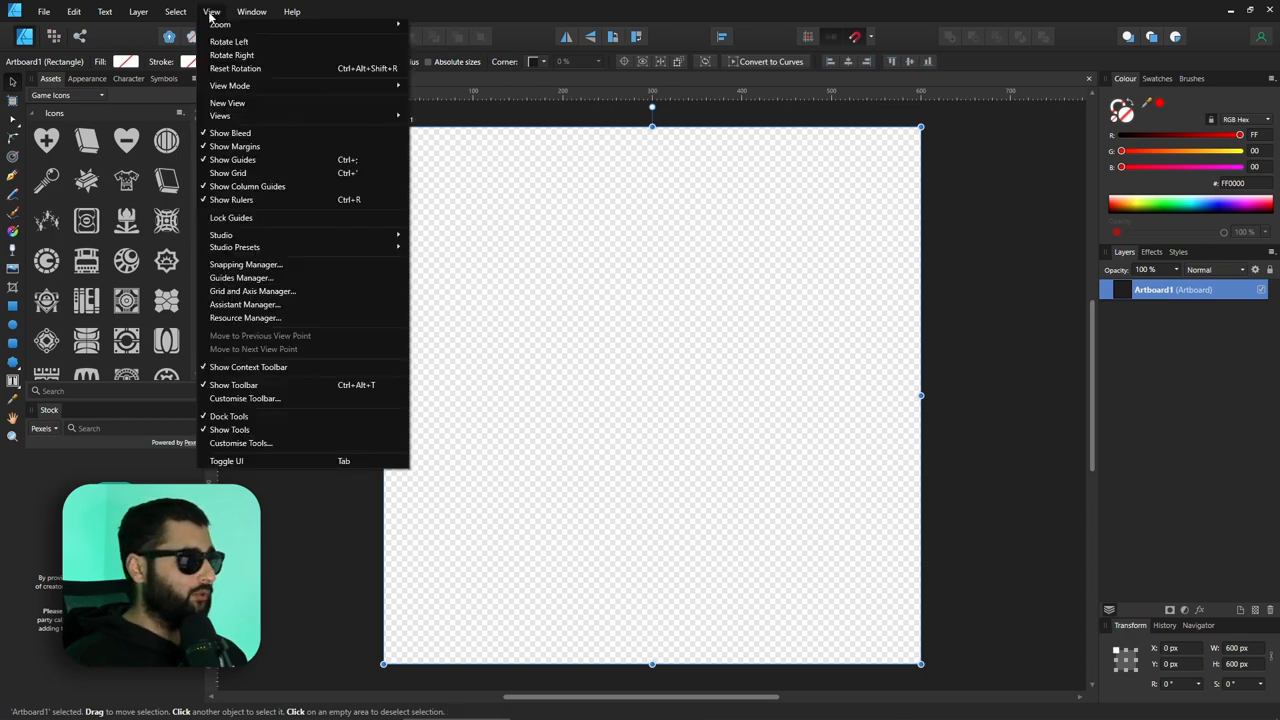
{"action": "mouse_move", "coordinate": [234, 247]}
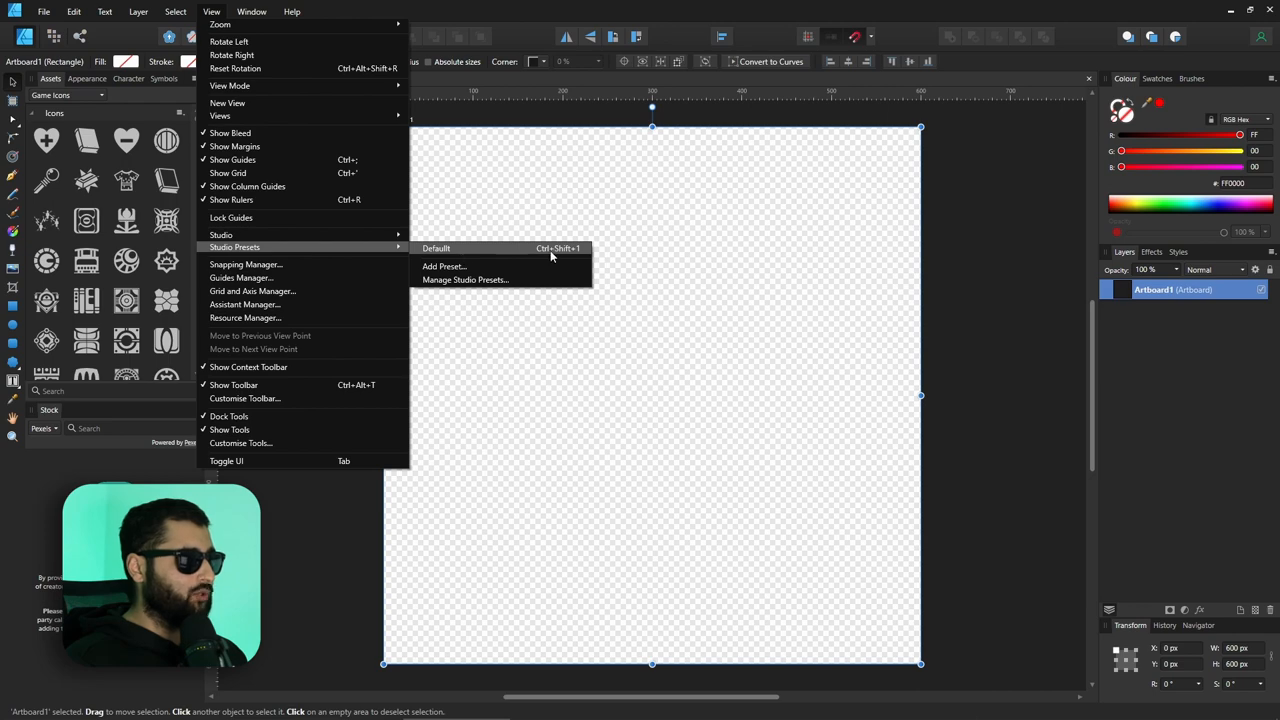
{"action": "mouse_move", "coordinate": [485, 266]}
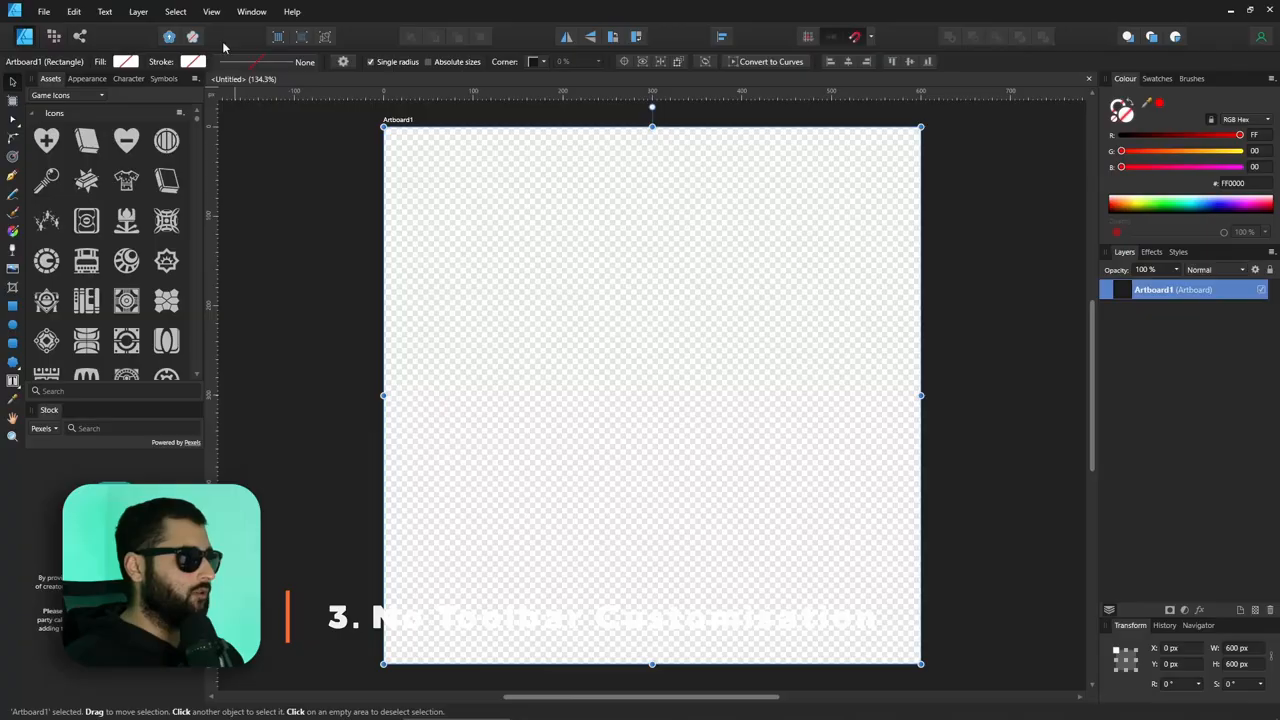
Step: Open View > Customise Toolbar and scroll down through the available command items
{"action": "left_click", "coordinate": [211, 11]}
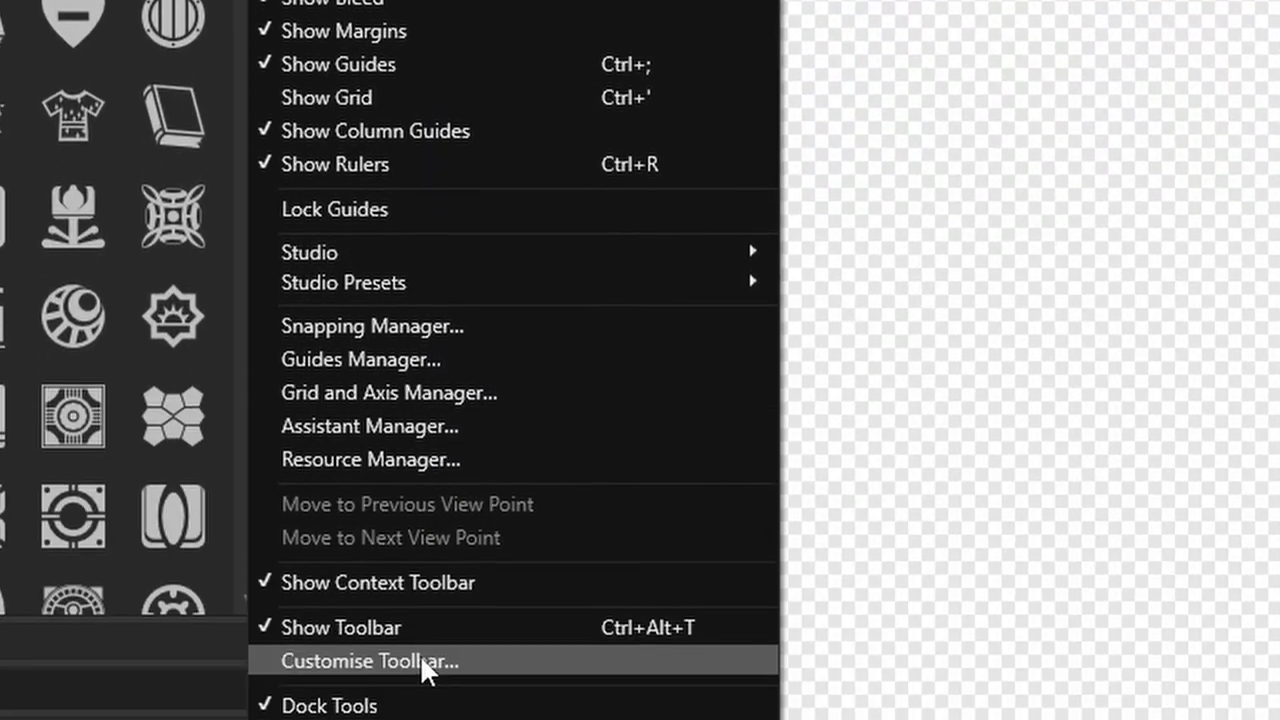
{"action": "left_click", "coordinate": [371, 660]}
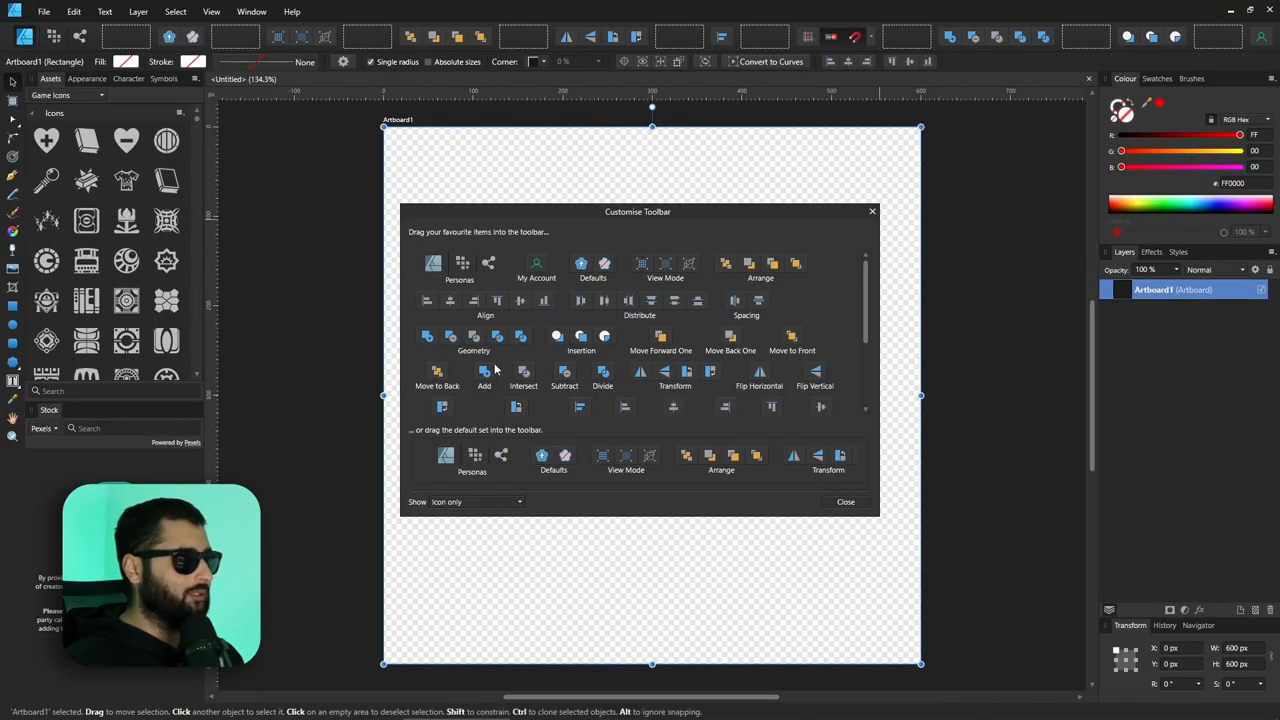
{"action": "scroll", "scroll_direction": "down", "scroll_amount": 3}
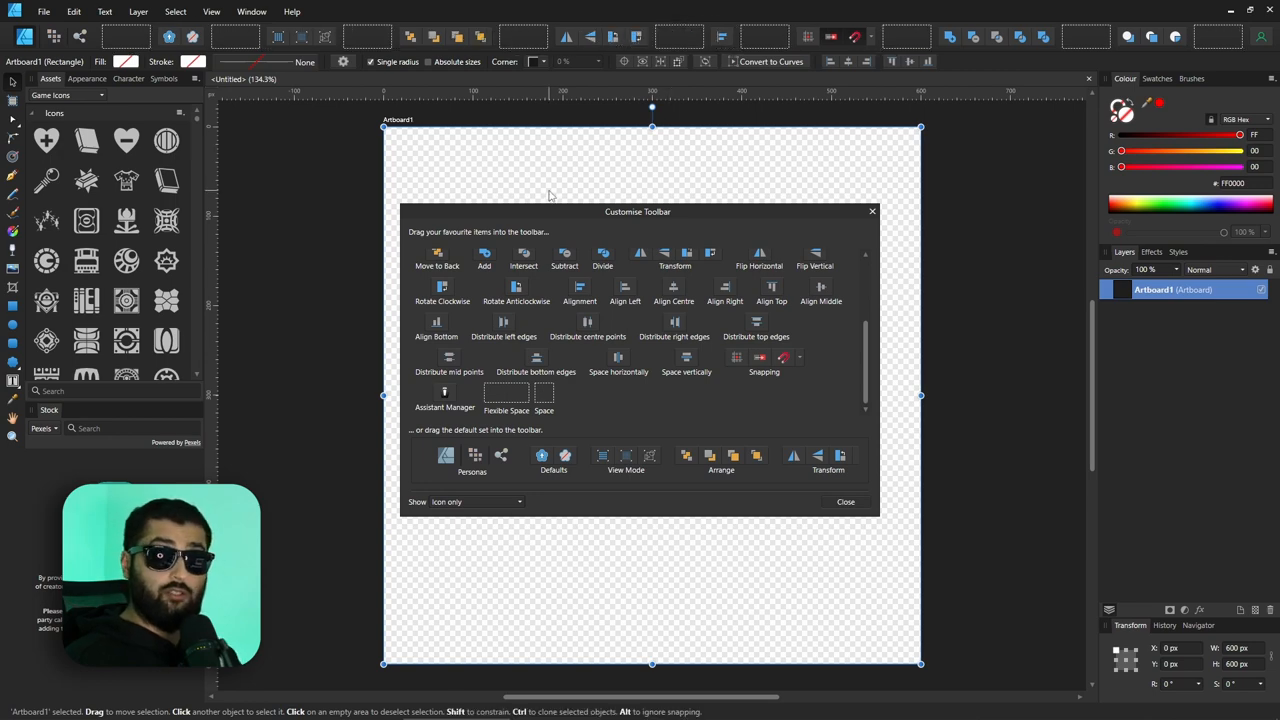
{"action": "mouse_move", "coordinate": [845, 501]}
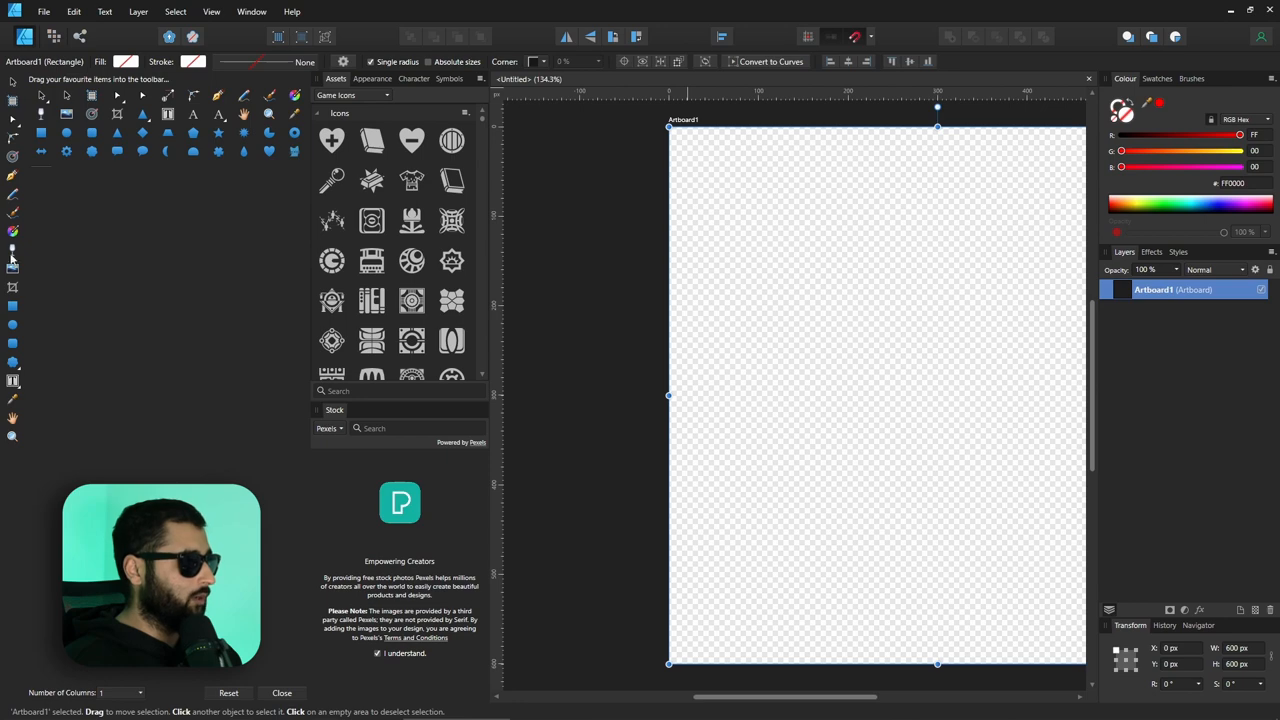
{"action": "mouse_move", "coordinate": [70, 443]}
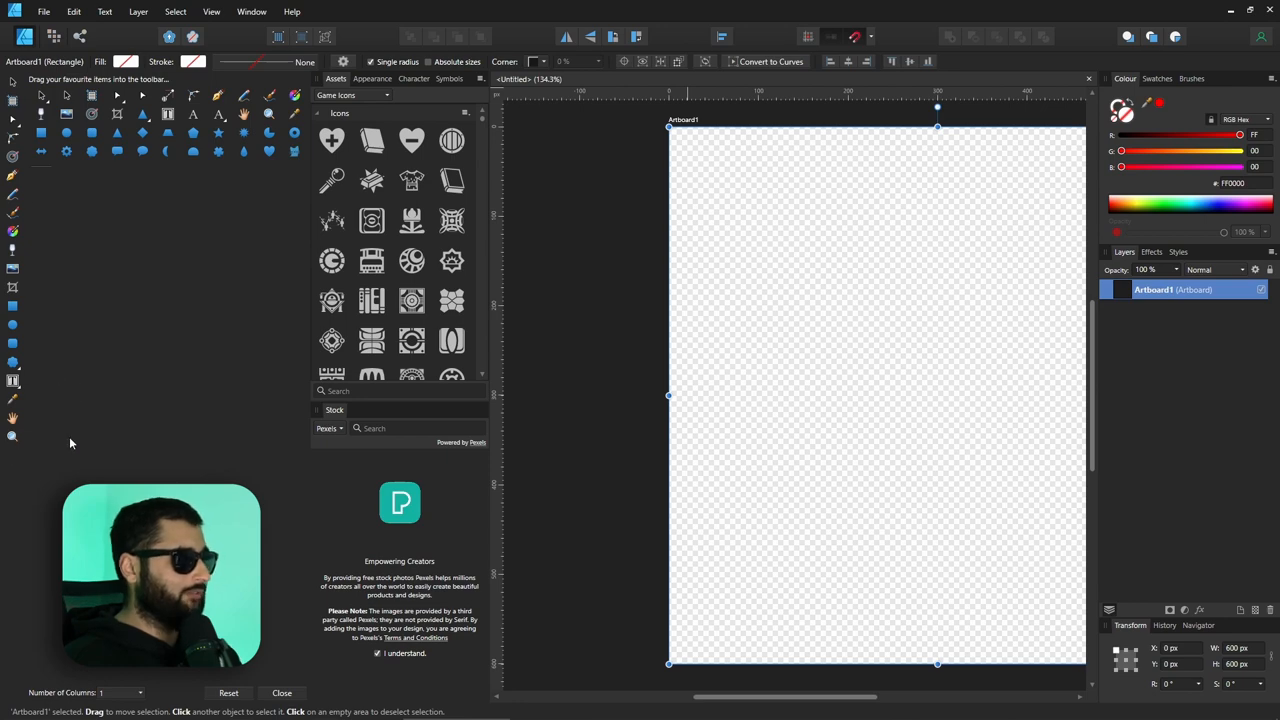
{"action": "mouse_move", "coordinate": [13, 435]}
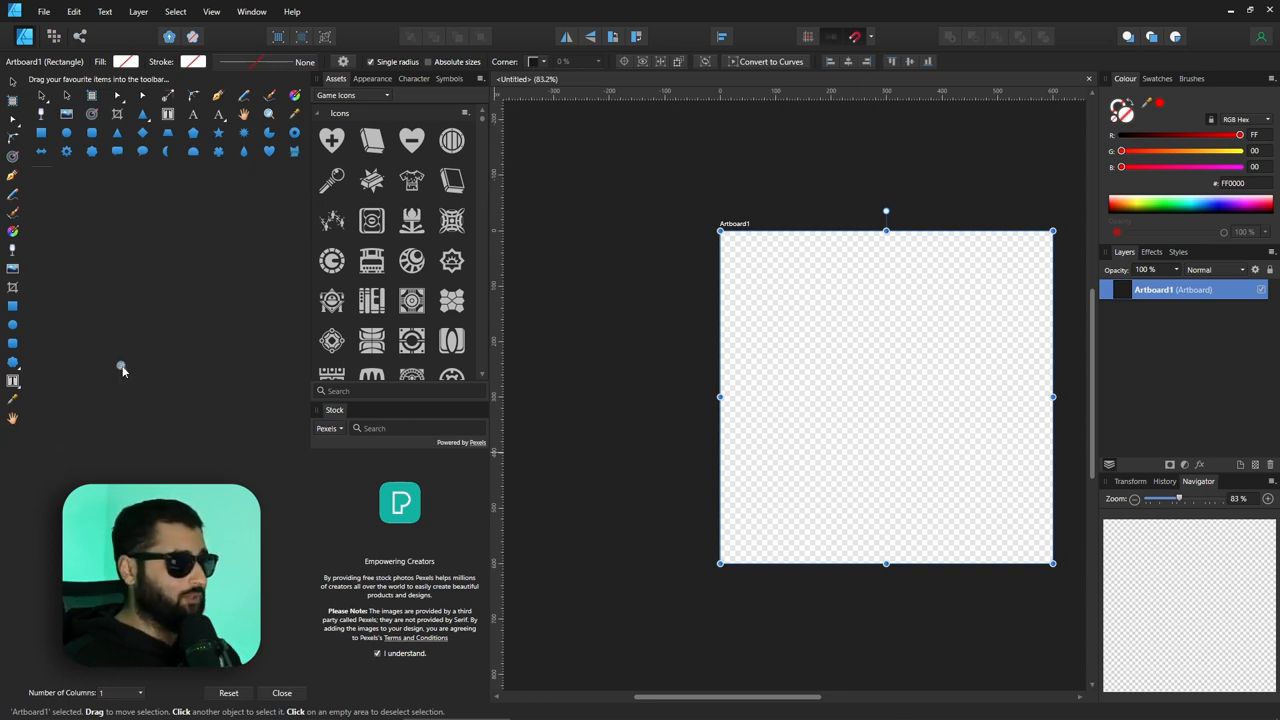
{"action": "mouse_move", "coordinate": [13, 420]}
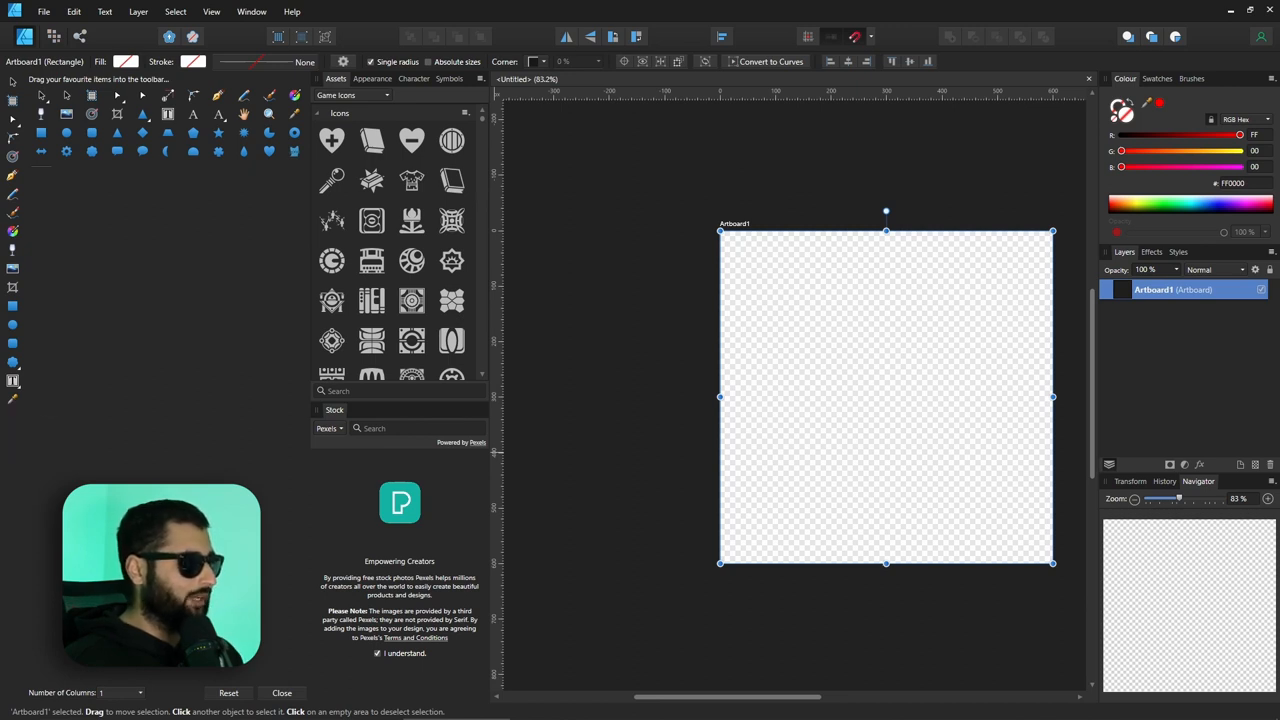
{"action": "mouse_move", "coordinate": [14, 385]}
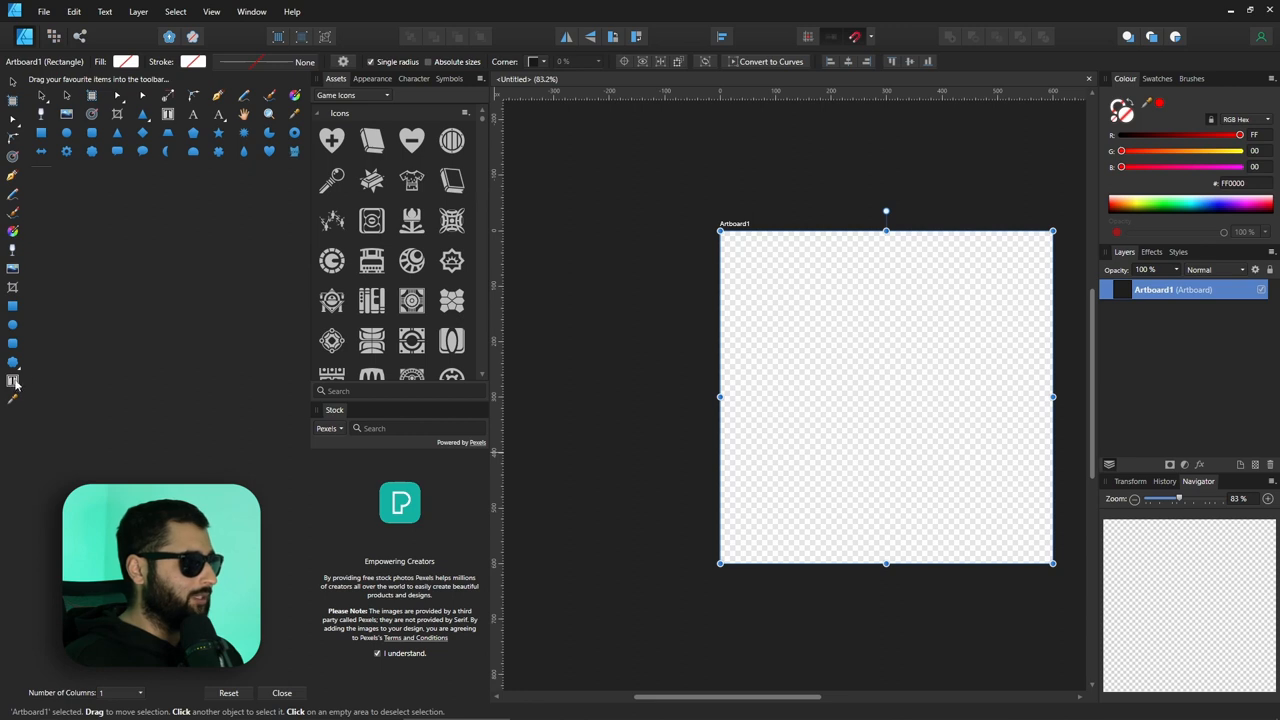
{"action": "mouse_move", "coordinate": [14, 383]}
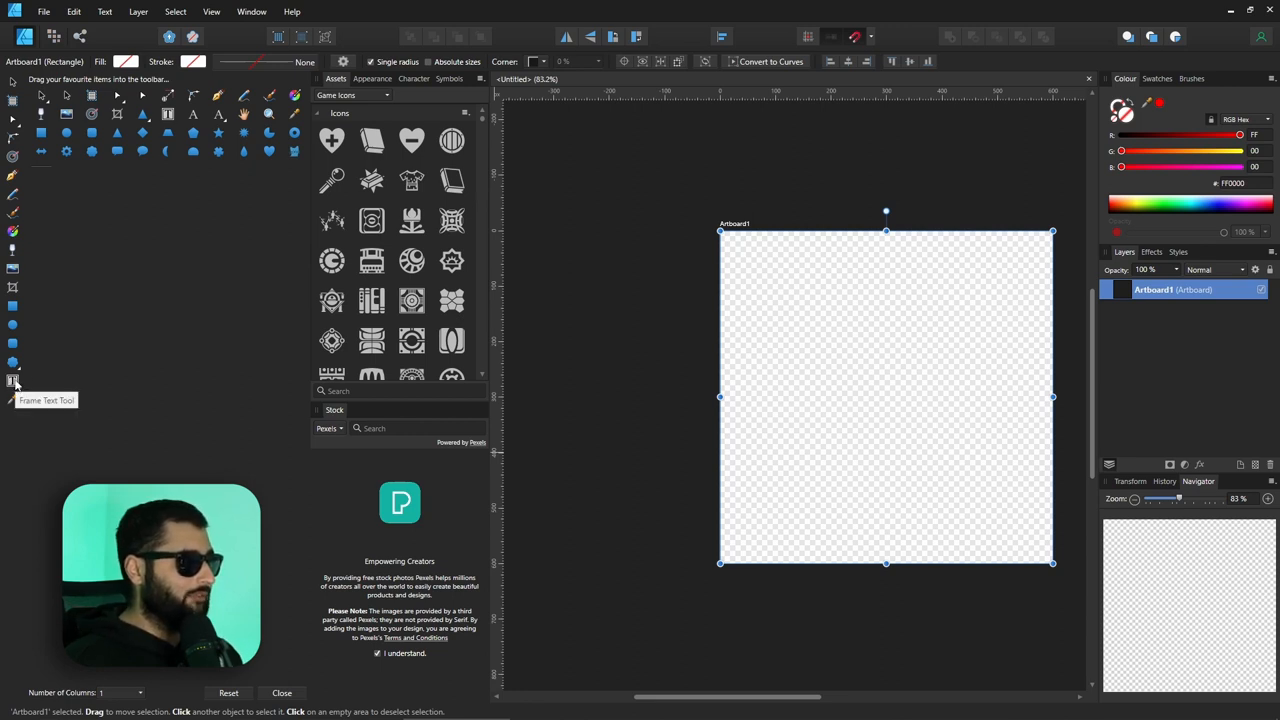
{"action": "mouse_move", "coordinate": [72, 350]}
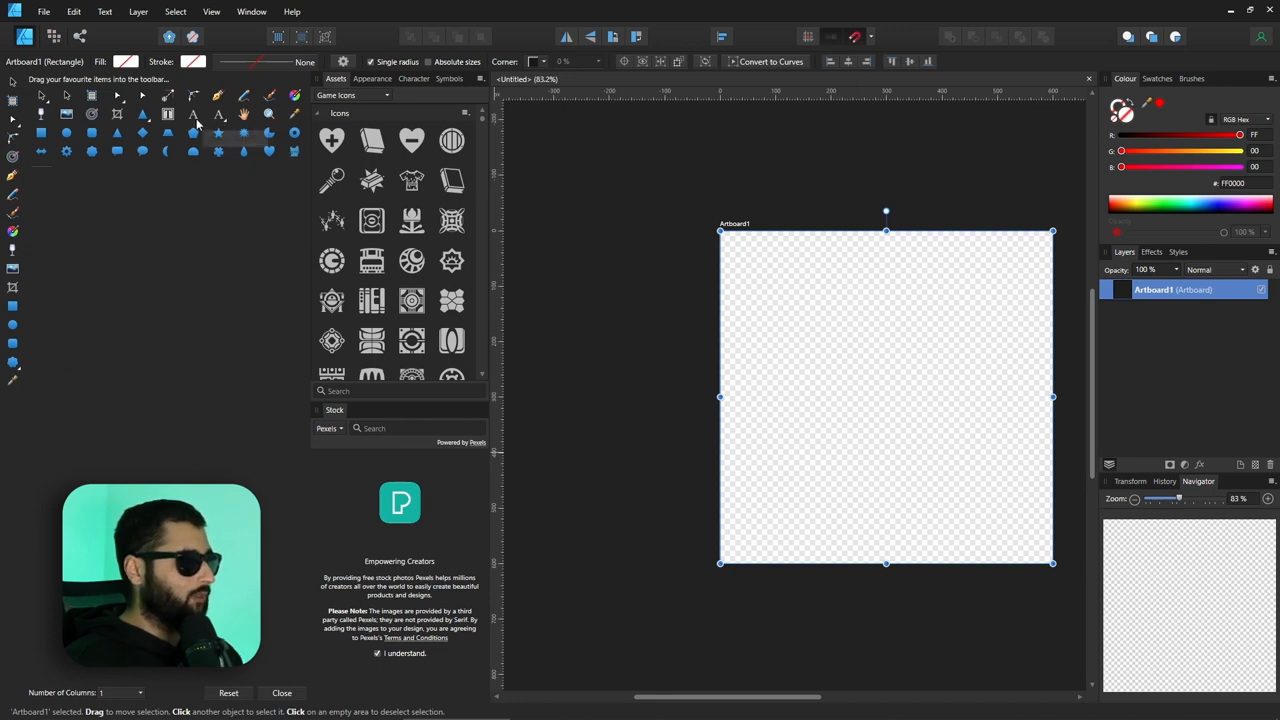
{"action": "mouse_move", "coordinate": [218, 113]}
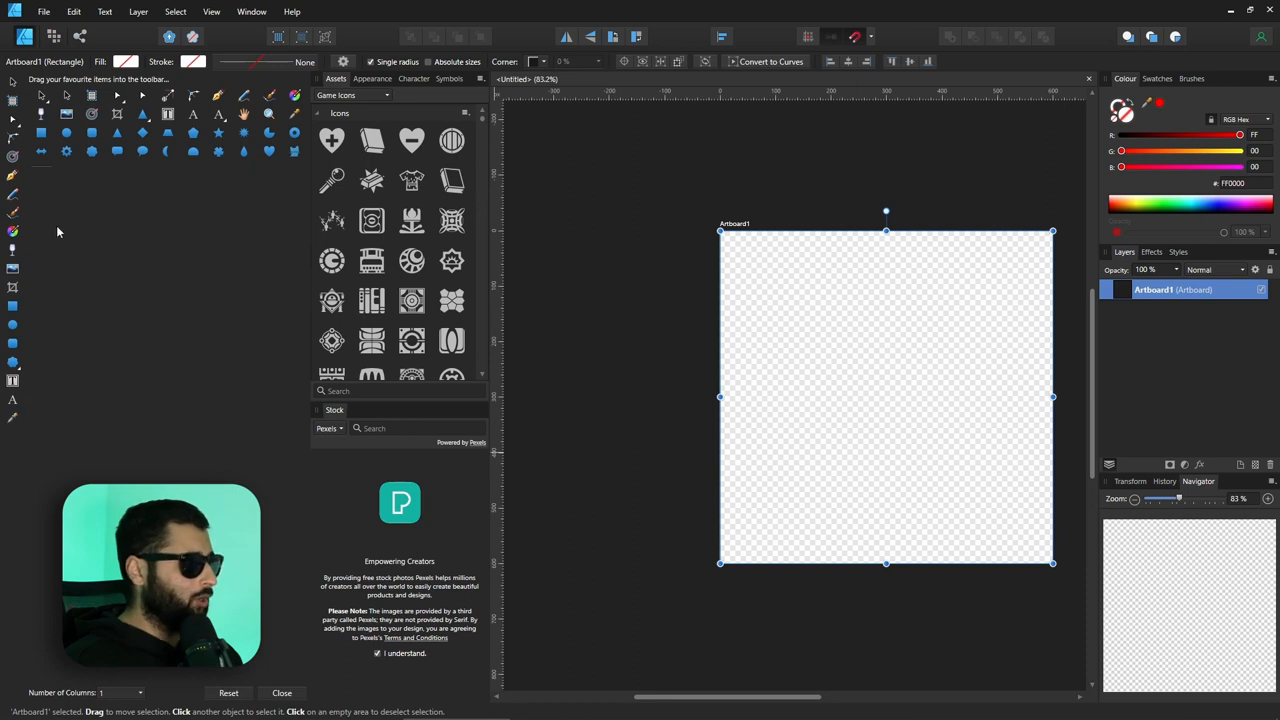
{"action": "mouse_move", "coordinate": [40, 172]}
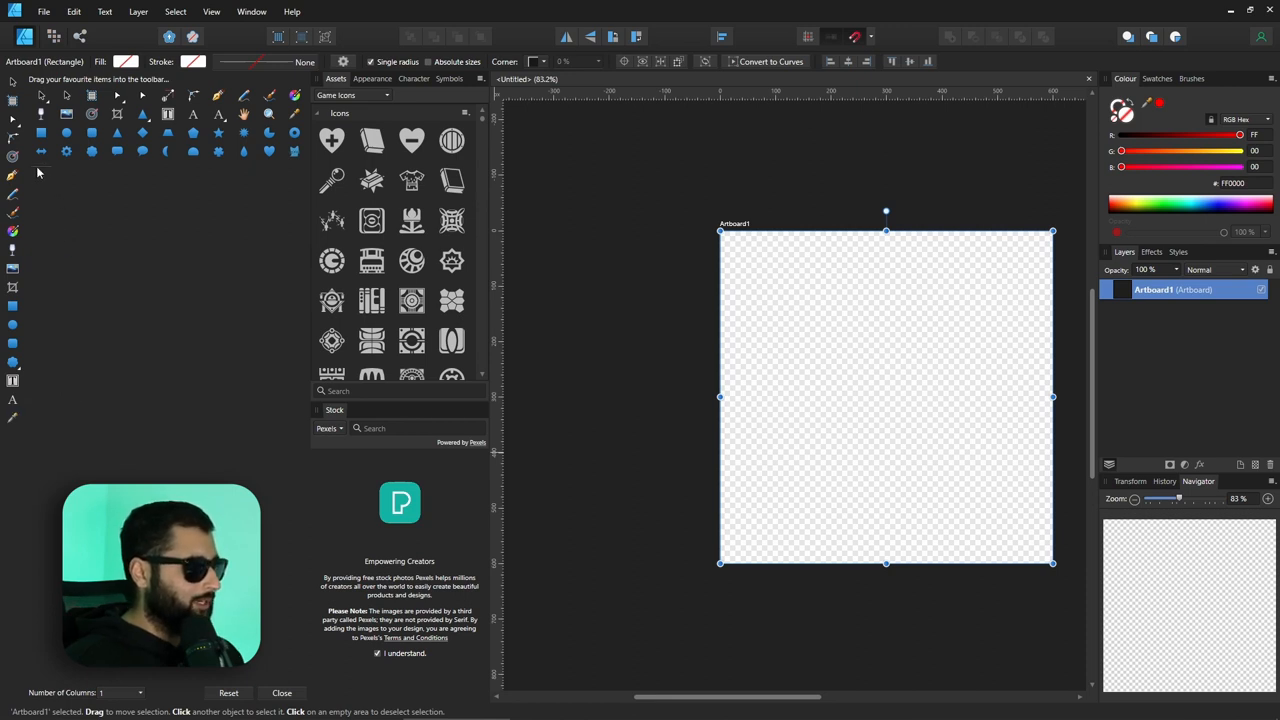
{"action": "mouse_move", "coordinate": [44, 177]}
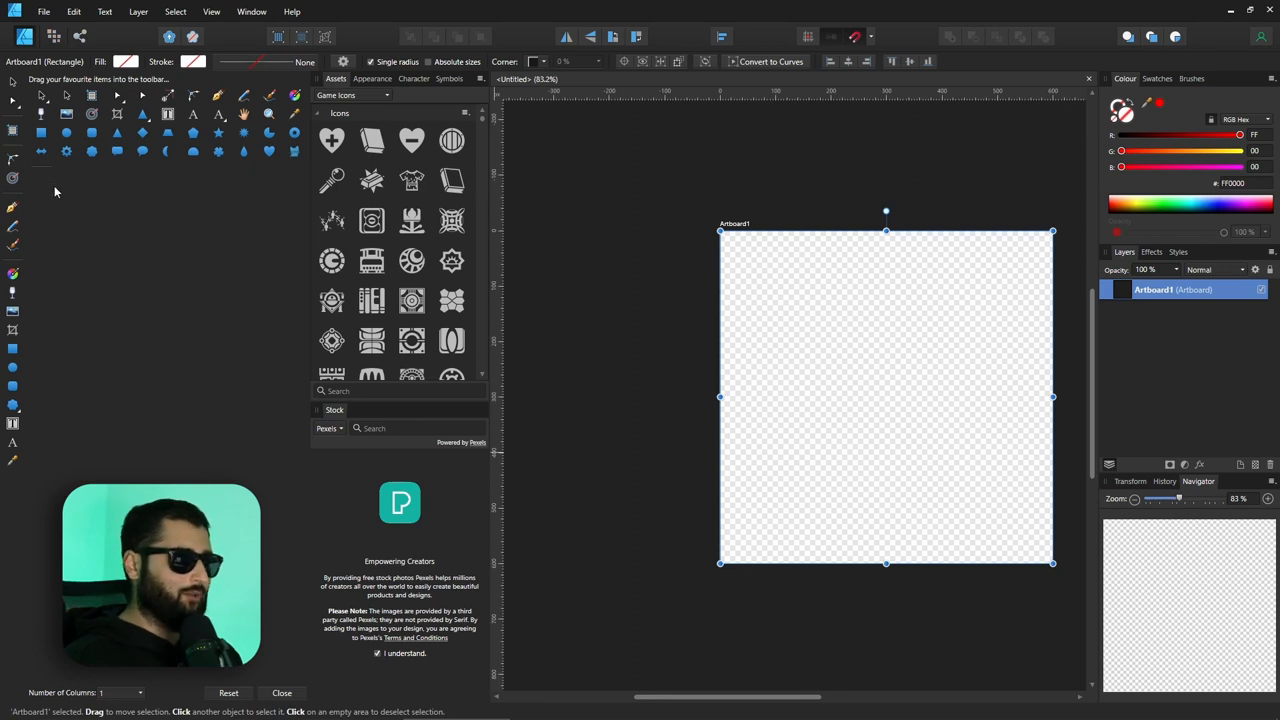
{"action": "mouse_move", "coordinate": [79, 197]}
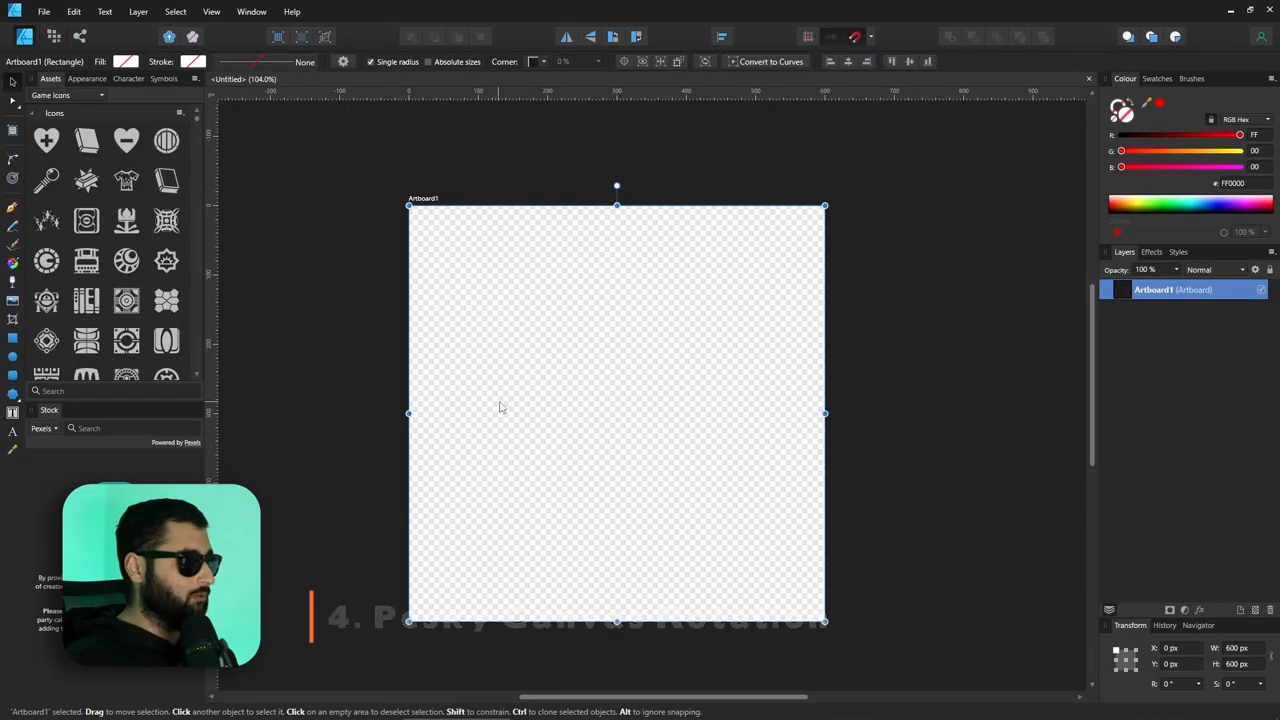
Step: Draw the first circle on the artboard with the Ellipse Tool
{"action": "left_click_drag", "start_coordinate": [612, 333], "coordinate": [730, 462]}
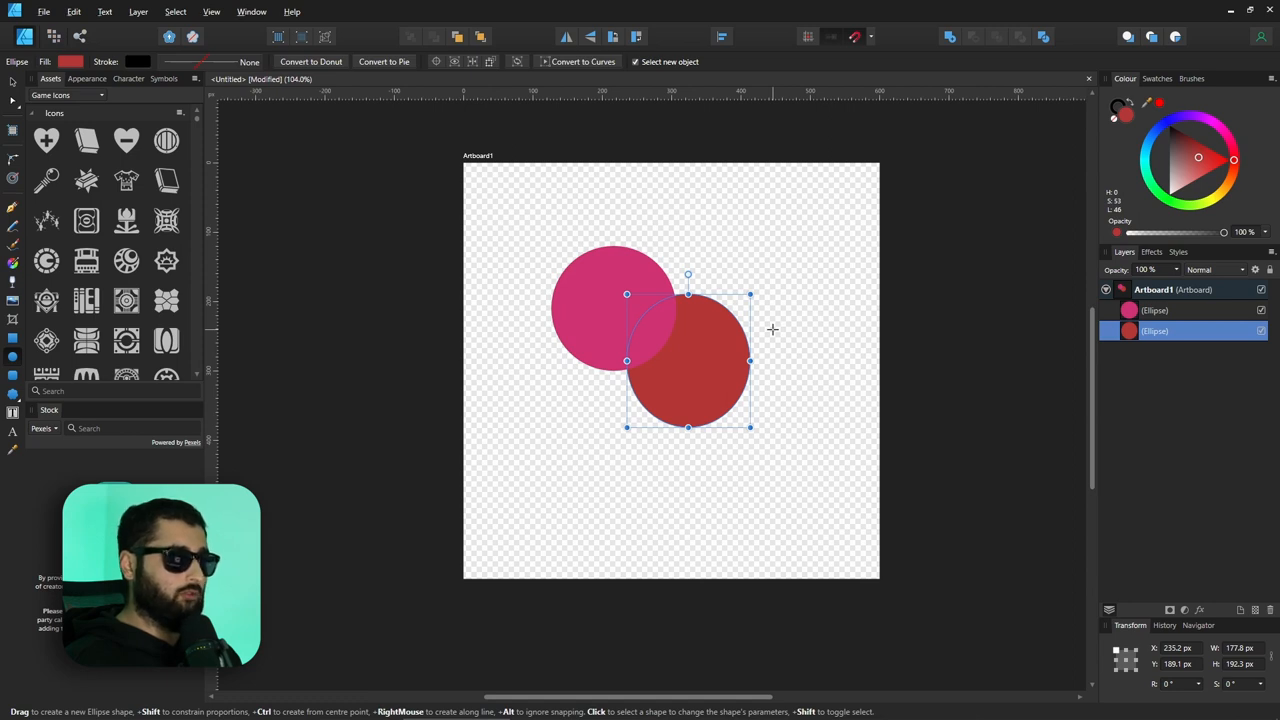
{"action": "mouse_move", "coordinate": [762, 355]}
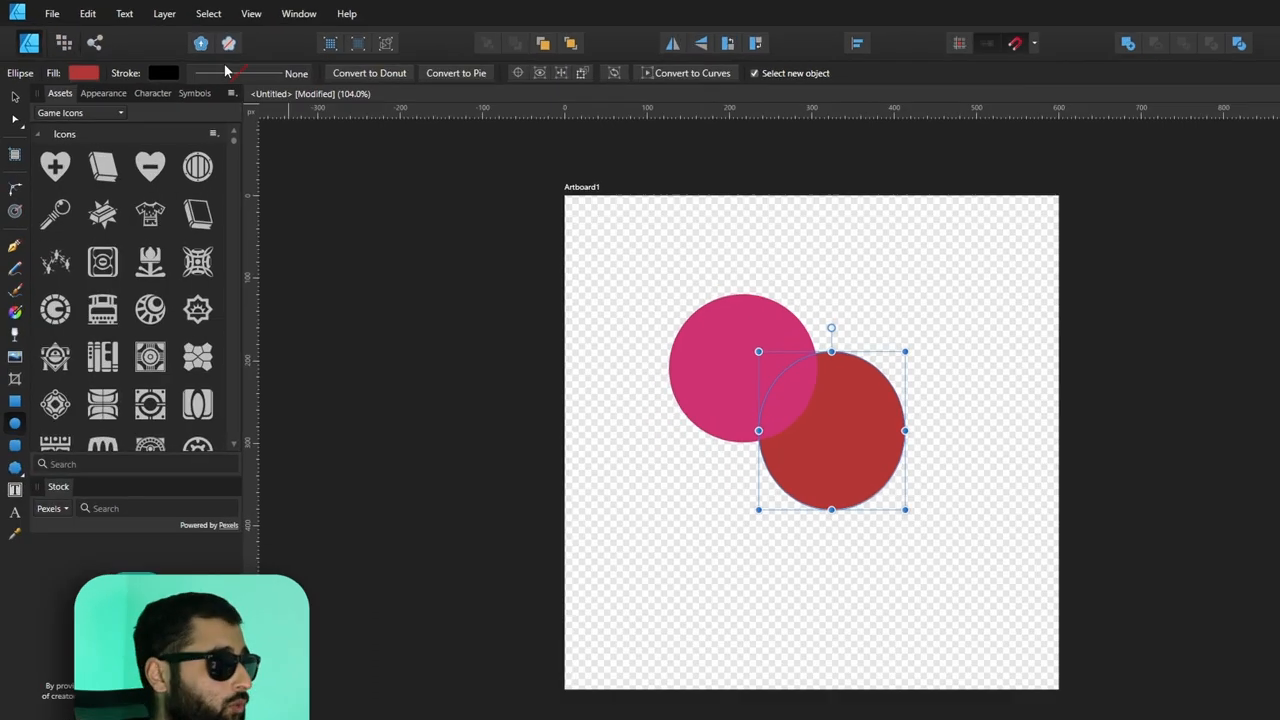
Step: Turn off 'Enable canvas rotation with Alt+scroll wheel' in Preferences and close it
{"action": "left_click", "coordinate": [87, 13]}
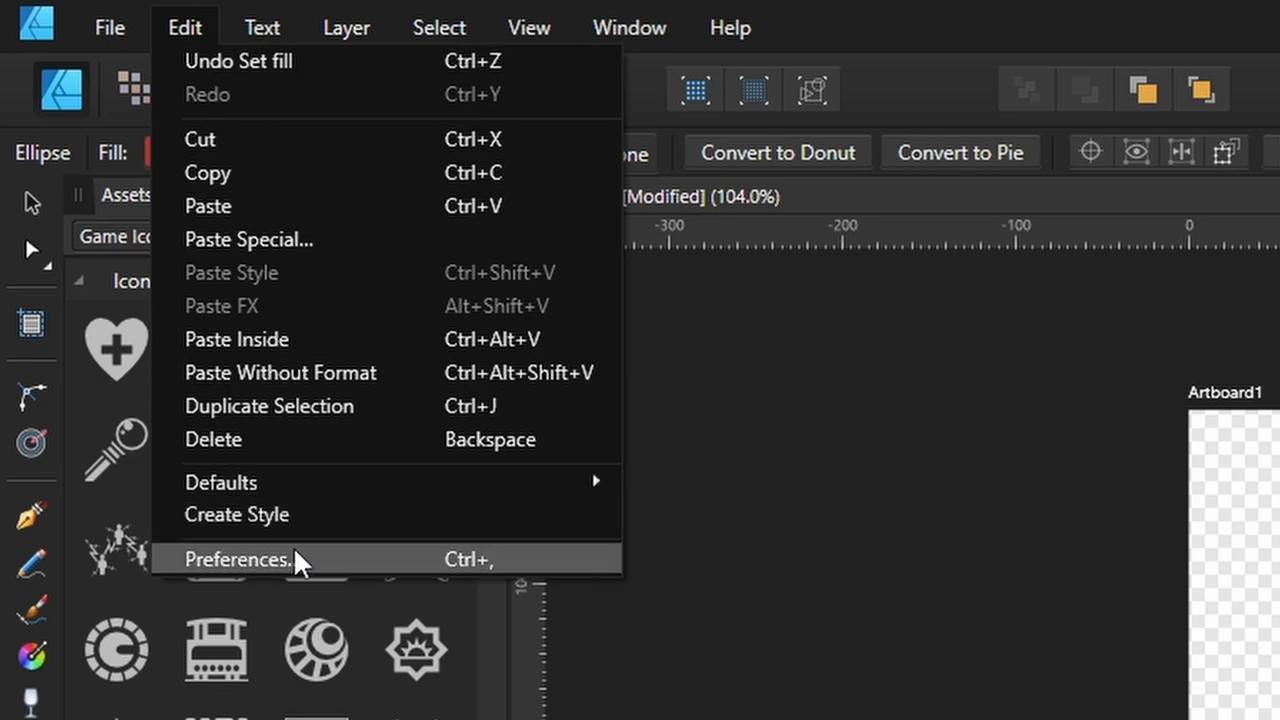
{"action": "left_click", "coordinate": [236, 559]}
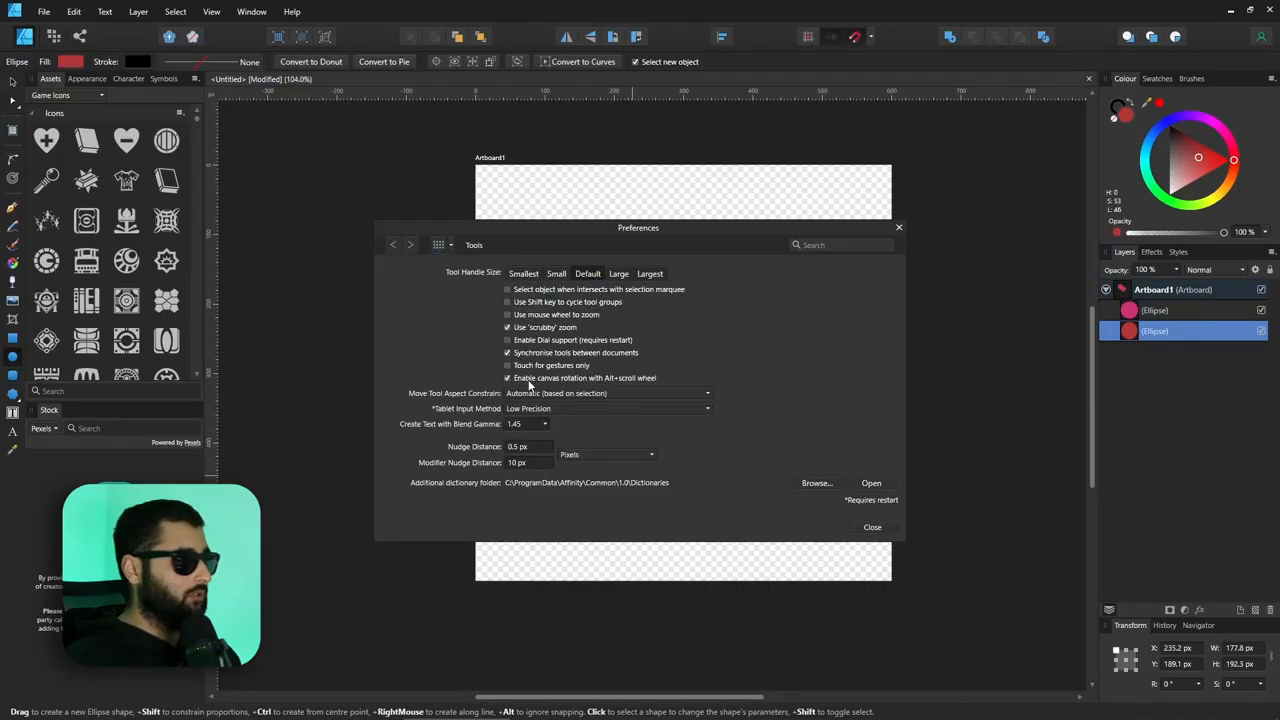
{"action": "mouse_move", "coordinate": [602, 383]}
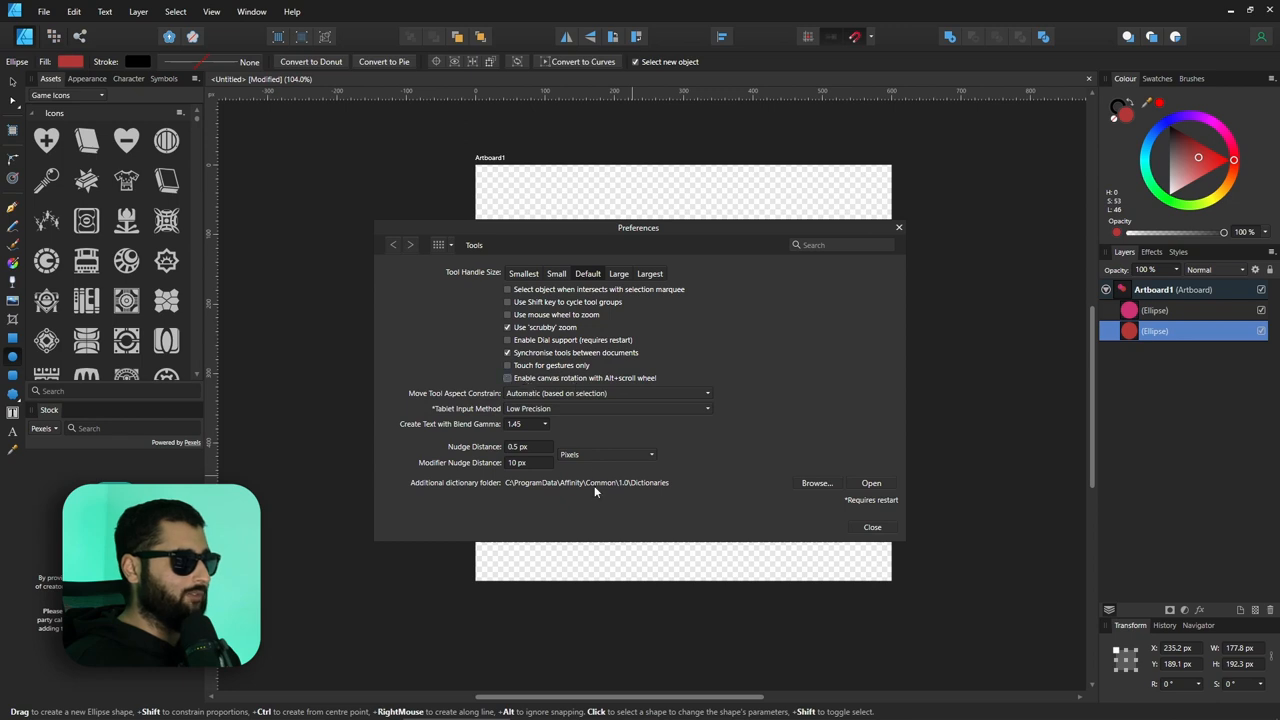
{"action": "left_click", "coordinate": [871, 527]}
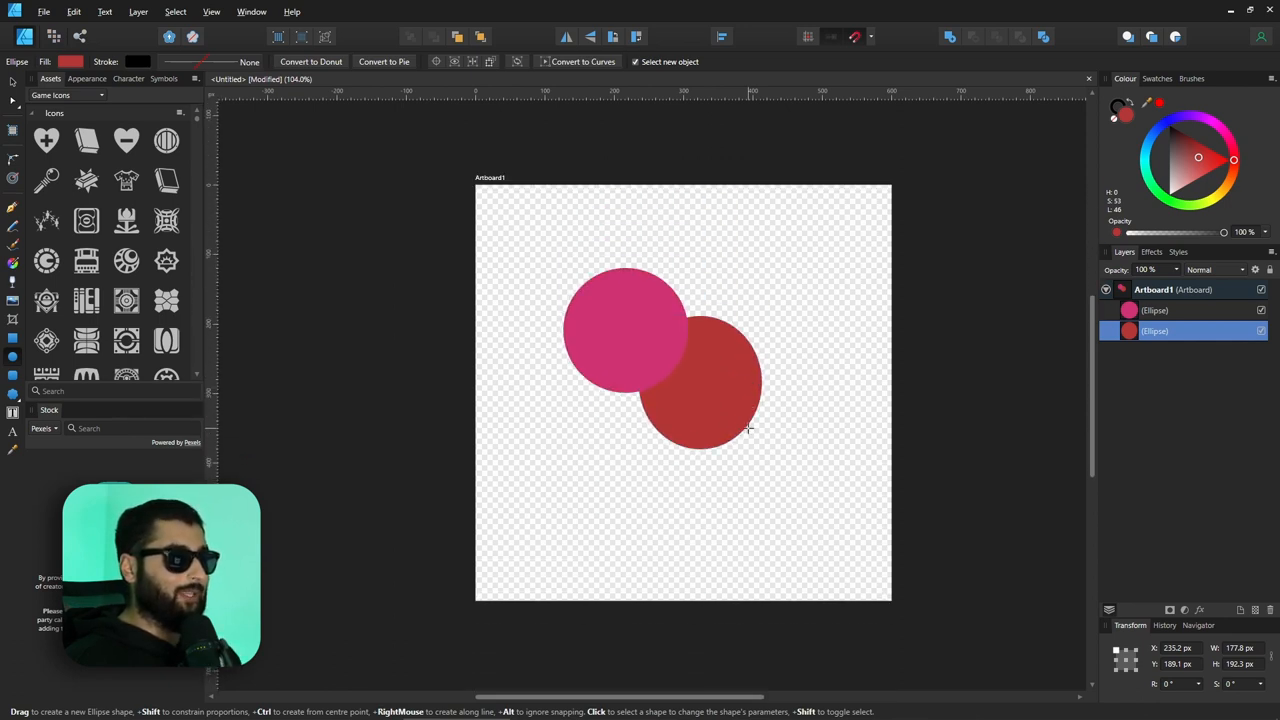
{"action": "left_click", "coordinate": [700, 400]}
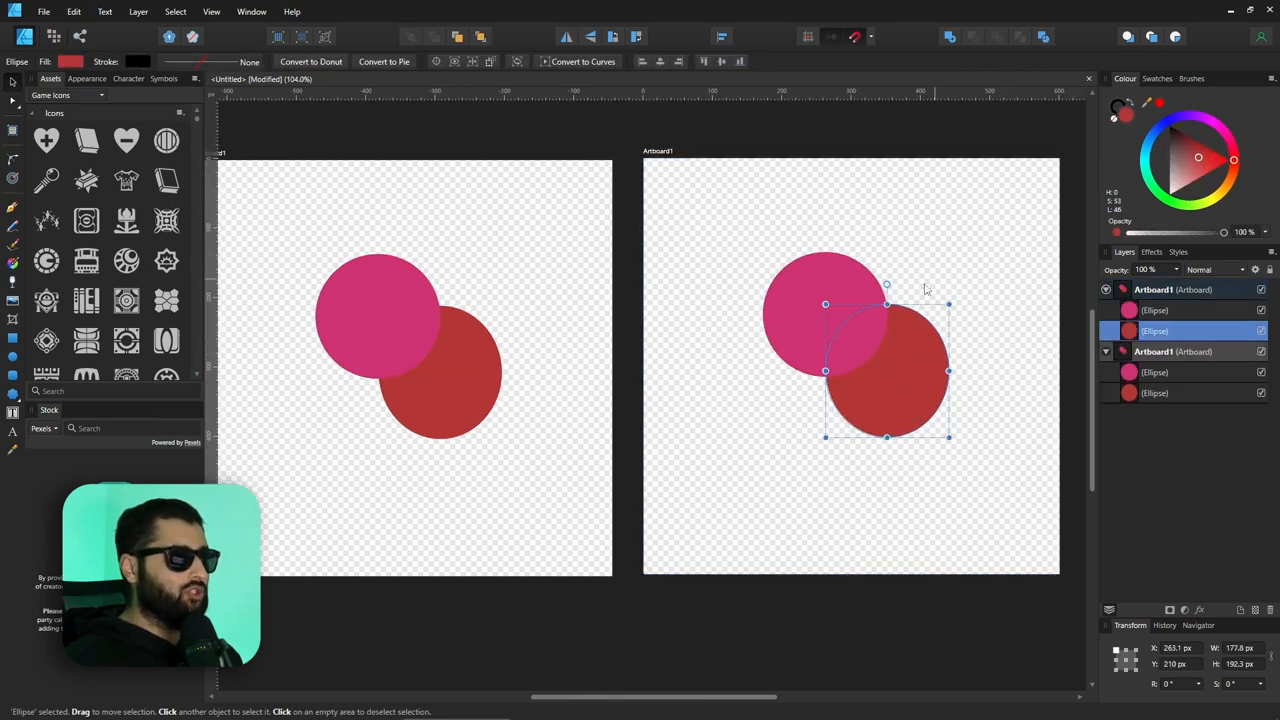
{"action": "mouse_move", "coordinate": [1220, 198]}
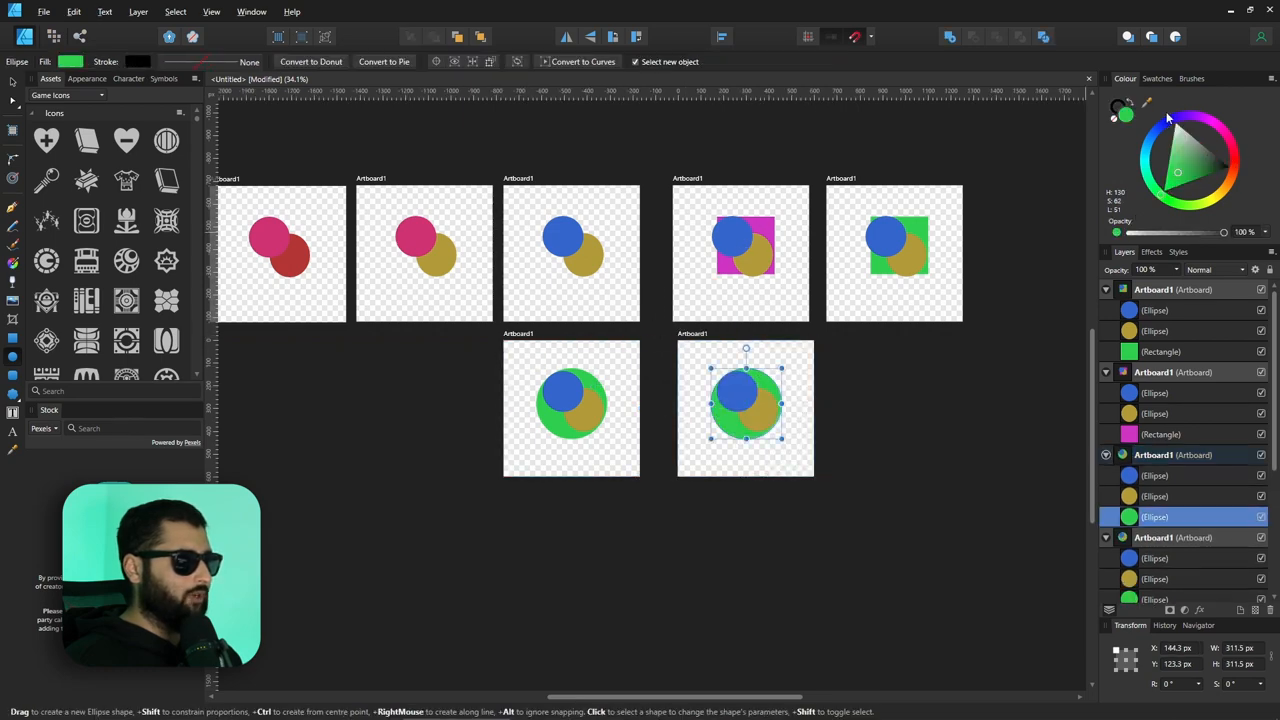
Step: Give the last background circle a magenta colour
{"action": "left_click", "coordinate": [1198, 147]}
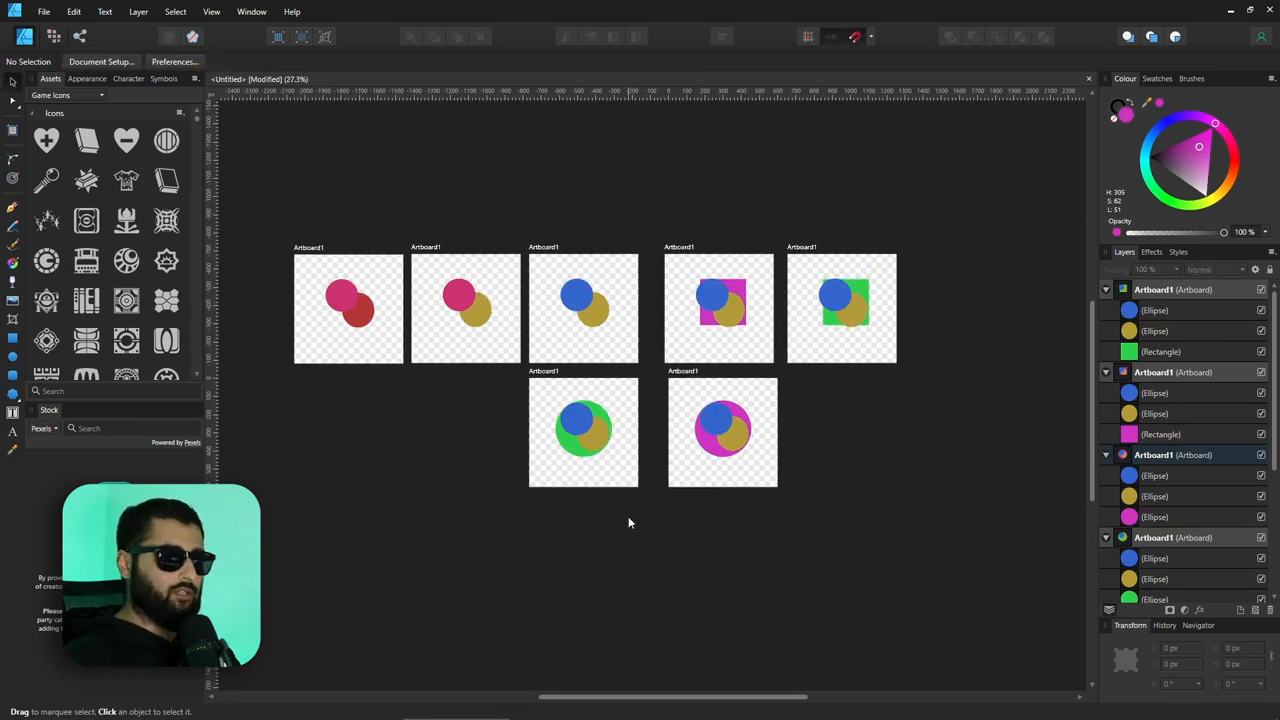
{"action": "mouse_move", "coordinate": [639, 533]}
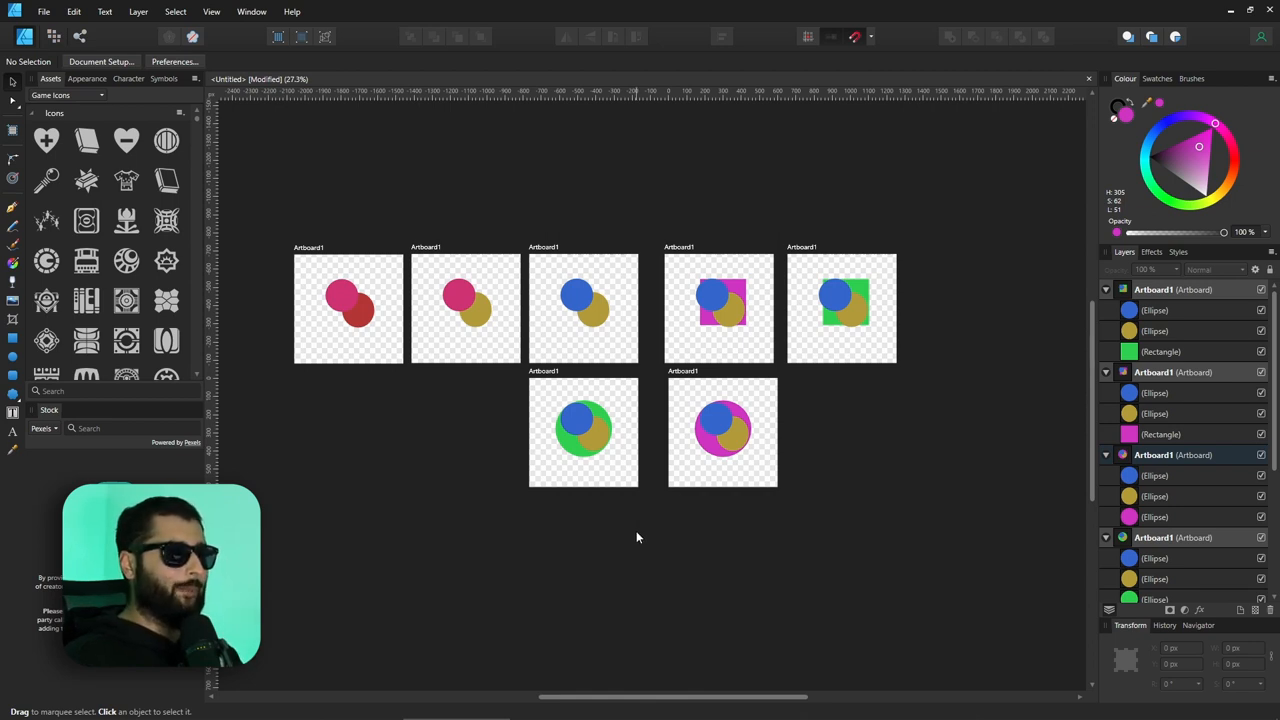
{"action": "mouse_move", "coordinate": [632, 536]}
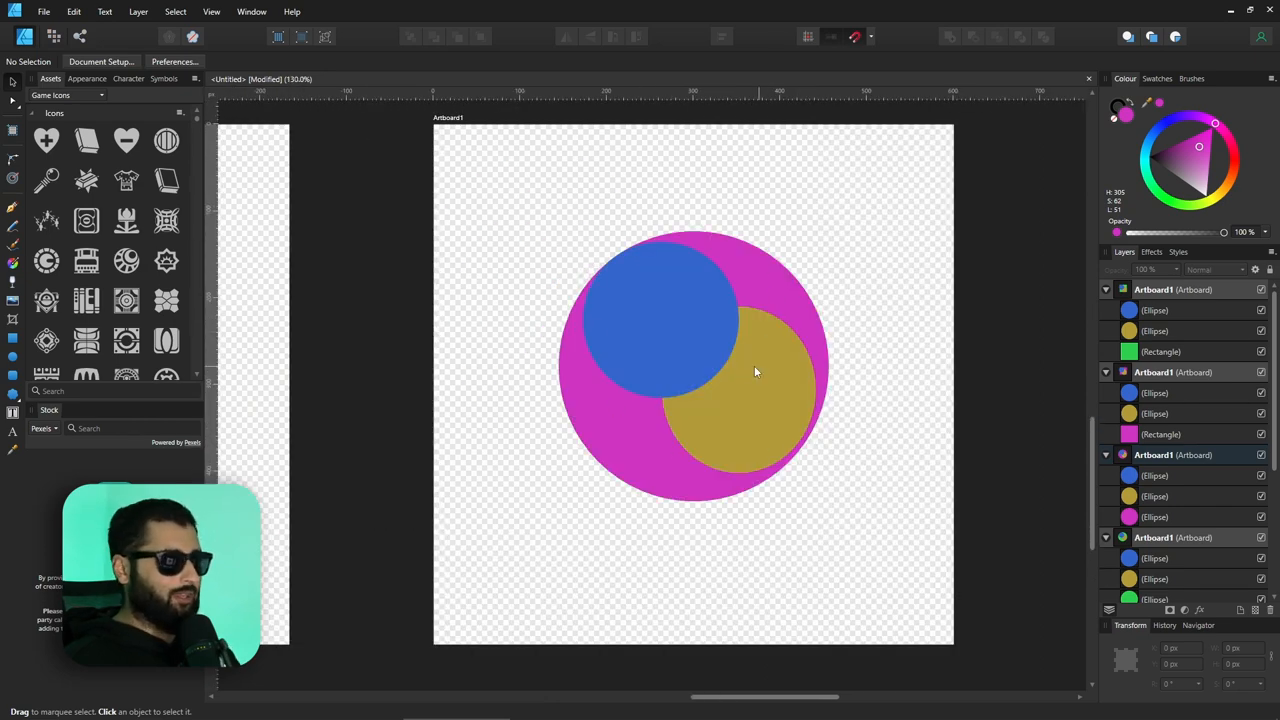
{"action": "mouse_move", "coordinate": [775, 283]}
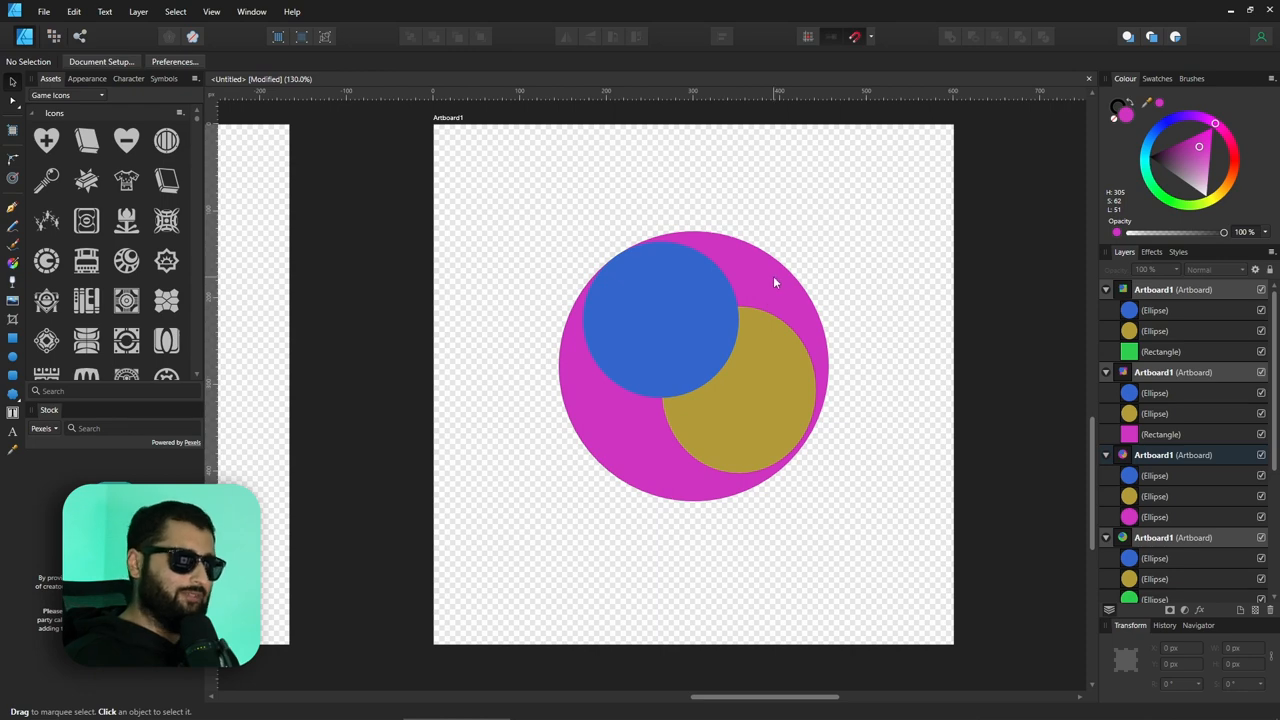
{"action": "mouse_move", "coordinate": [705, 430]}
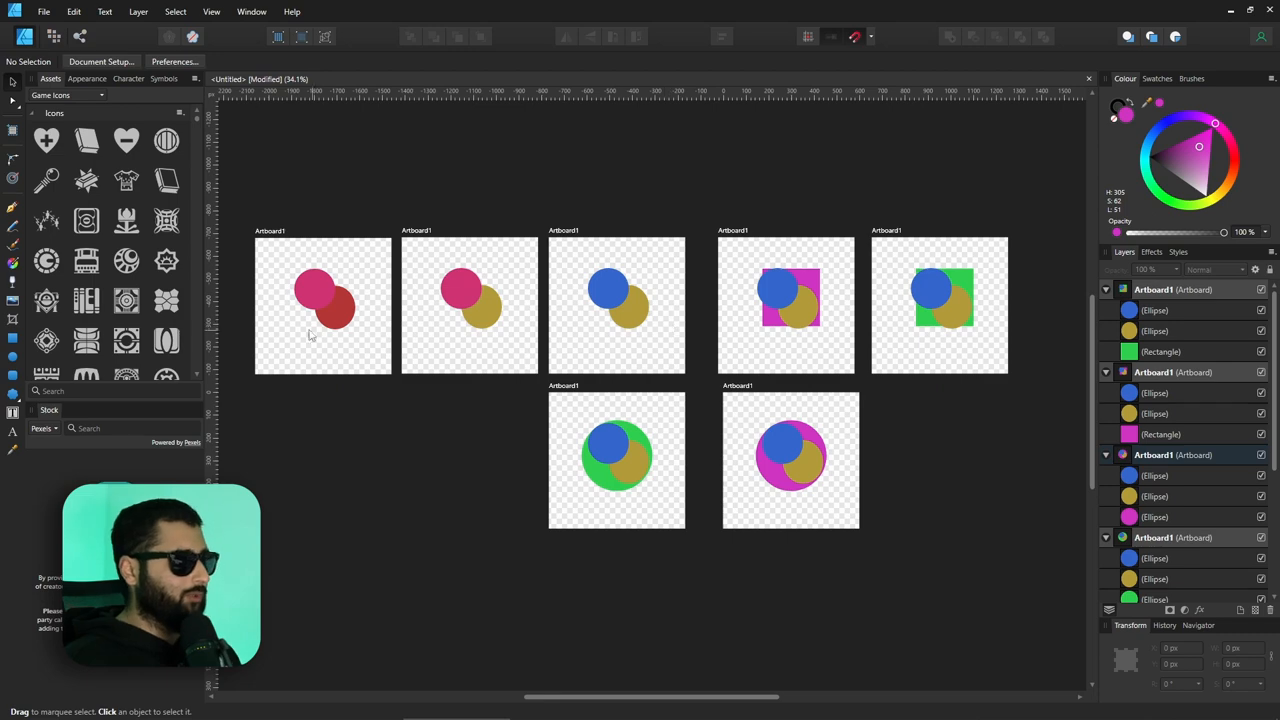
{"action": "mouse_move", "coordinate": [674, 432]}
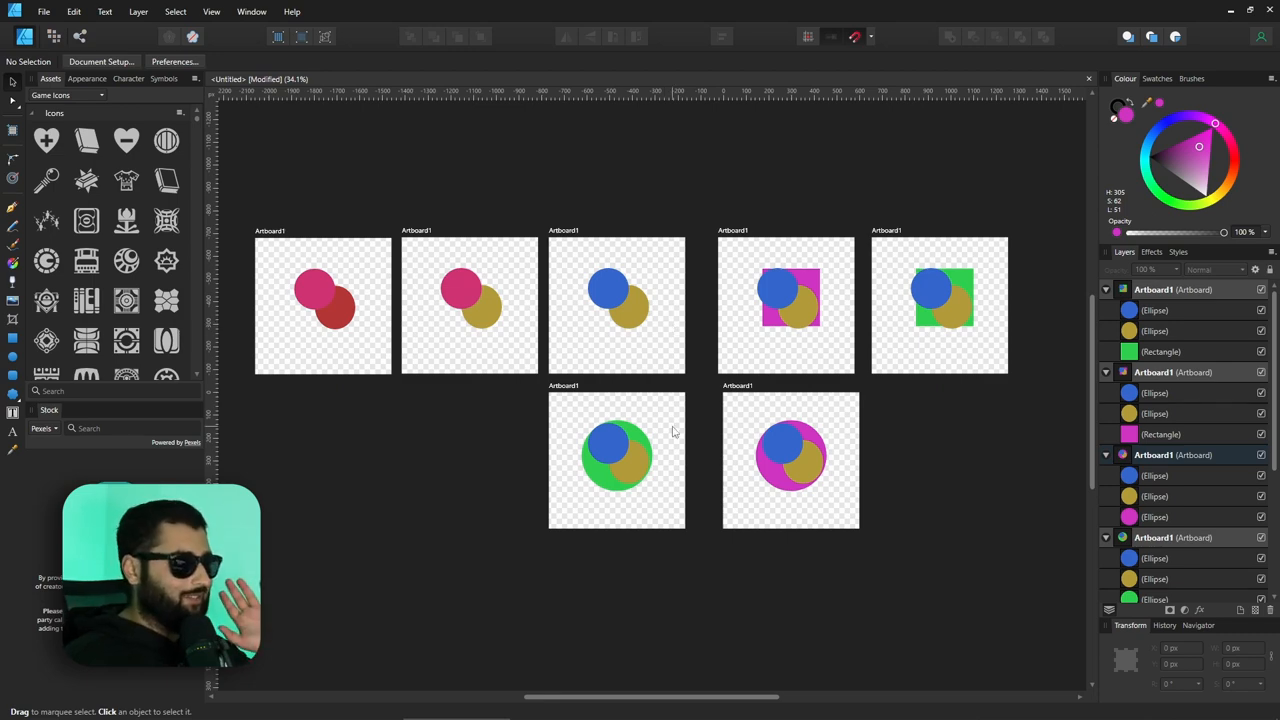